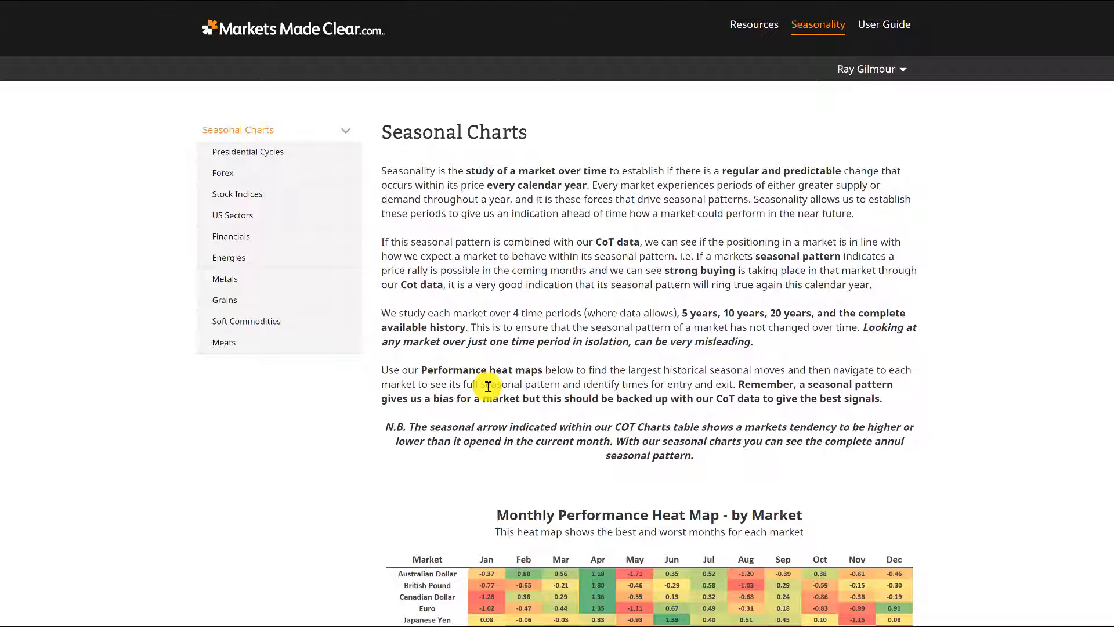
Step: View the Forex seasonality charts and scroll through the currency seasonals
{"action": "scroll", "scroll_direction": "down", "scroll_amount": 3}
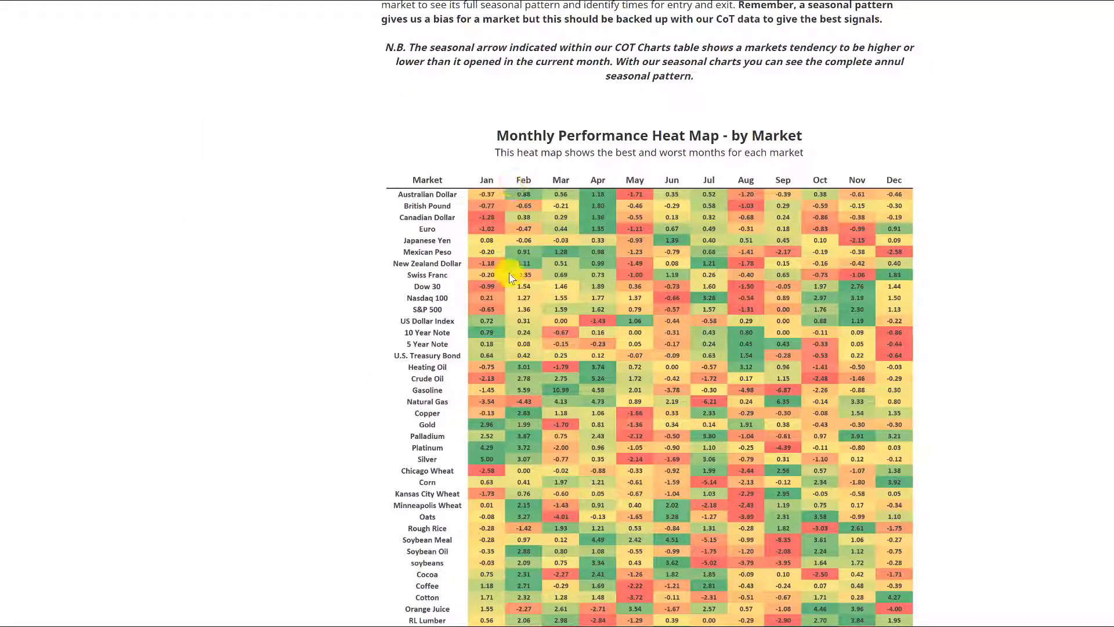
{"action": "mouse_move", "coordinate": [522, 255]}
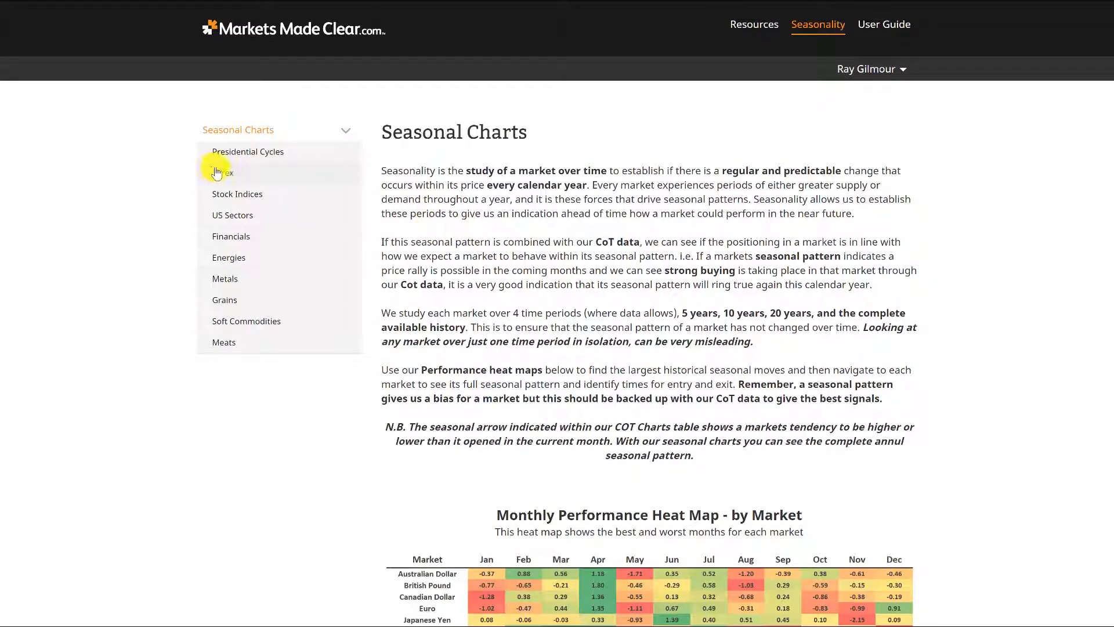
{"action": "left_click", "coordinate": [223, 172]}
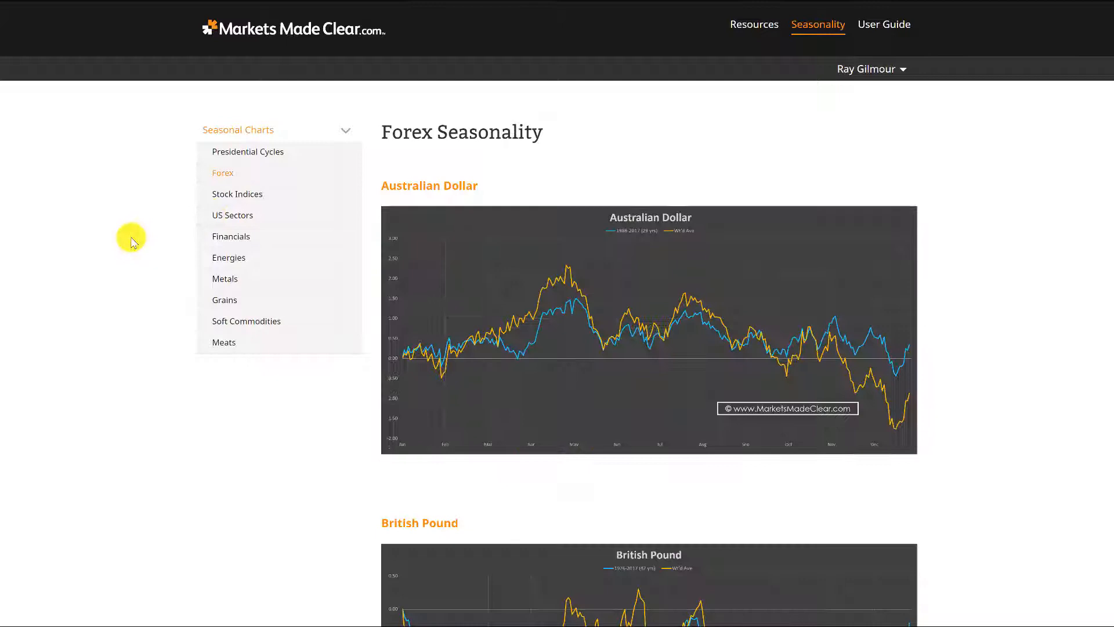
{"action": "mouse_move", "coordinate": [431, 375]}
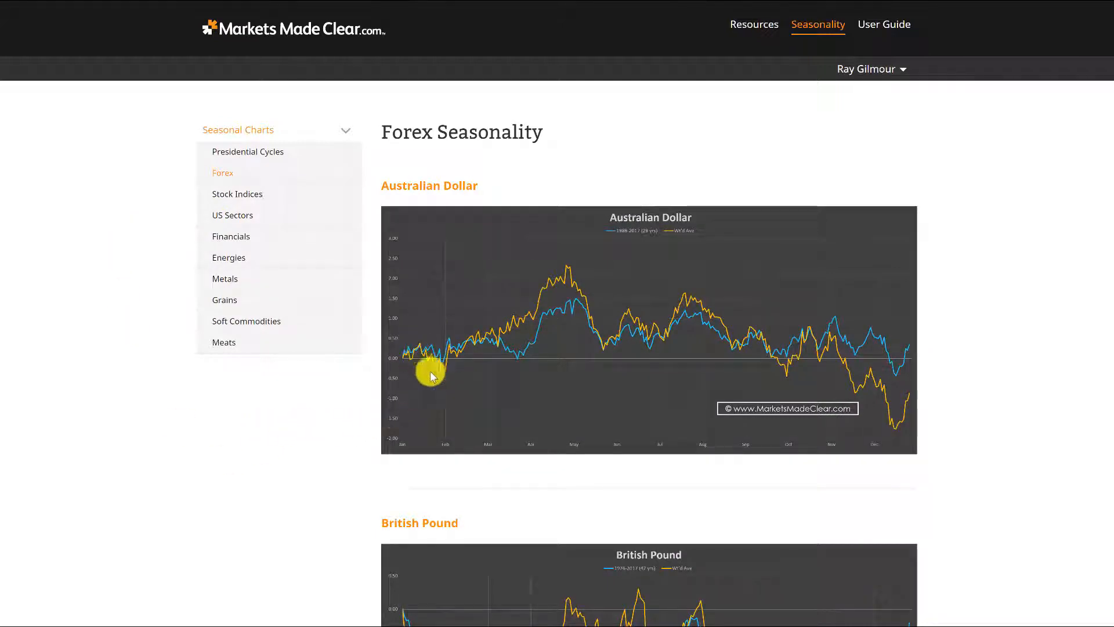
{"action": "mouse_move", "coordinate": [433, 341]}
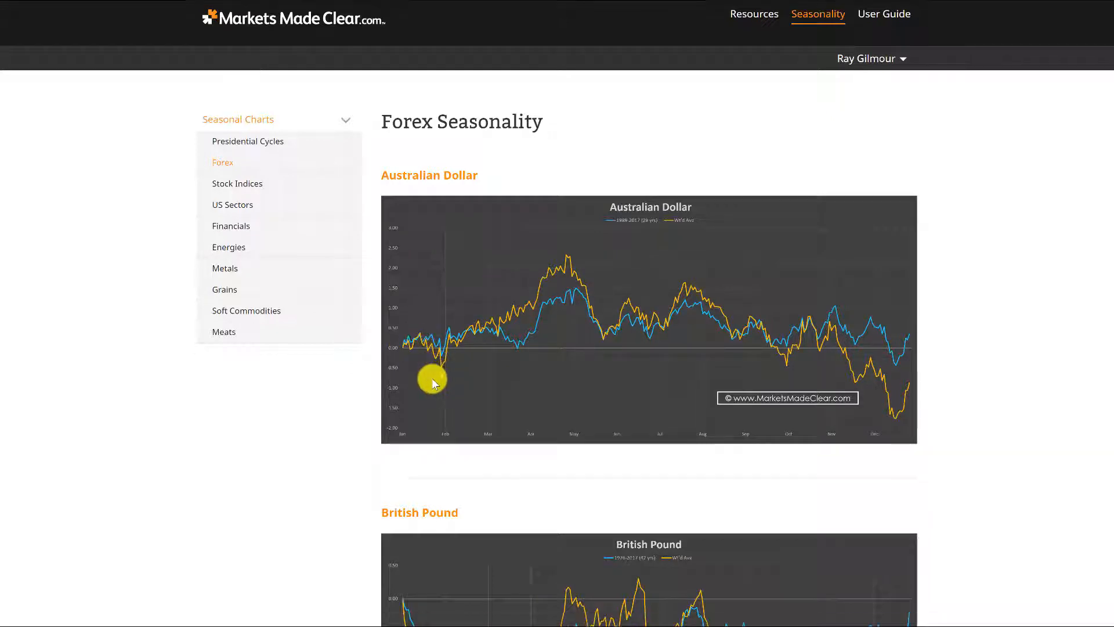
{"action": "scroll", "scroll_direction": "down", "scroll_amount": 3}
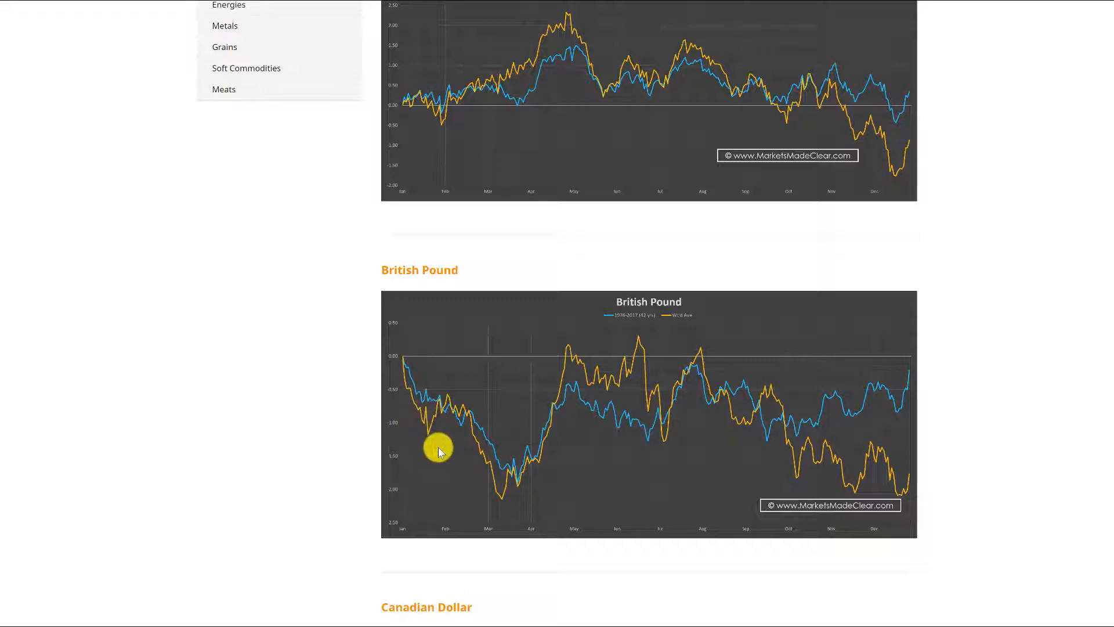
{"action": "scroll", "scroll_direction": "down", "scroll_amount": 3}
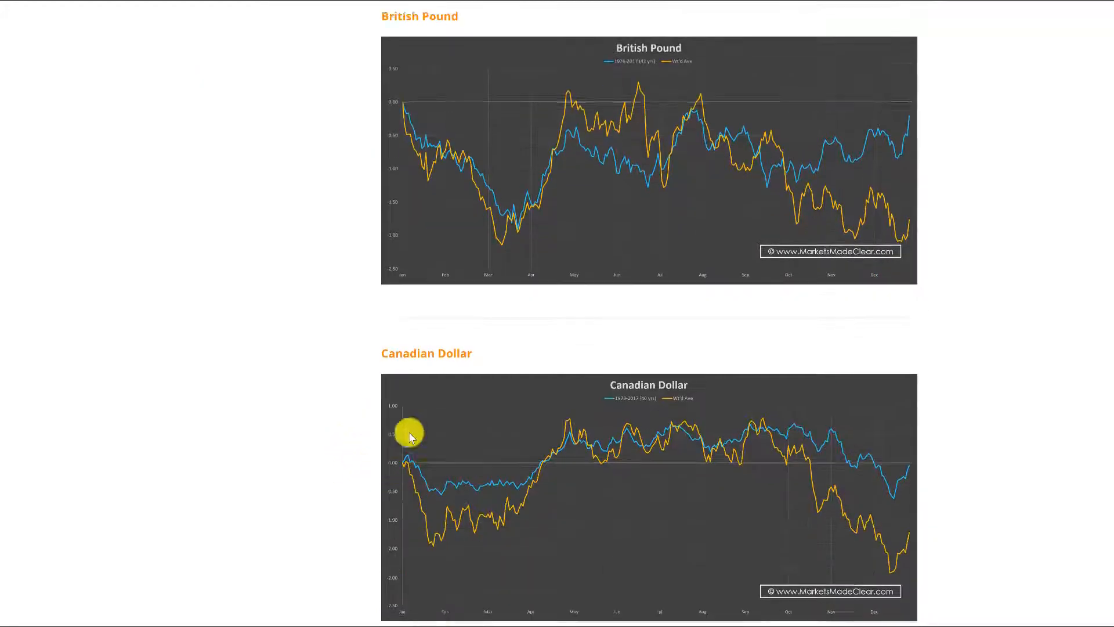
{"action": "scroll", "scroll_direction": "down", "scroll_amount": 3}
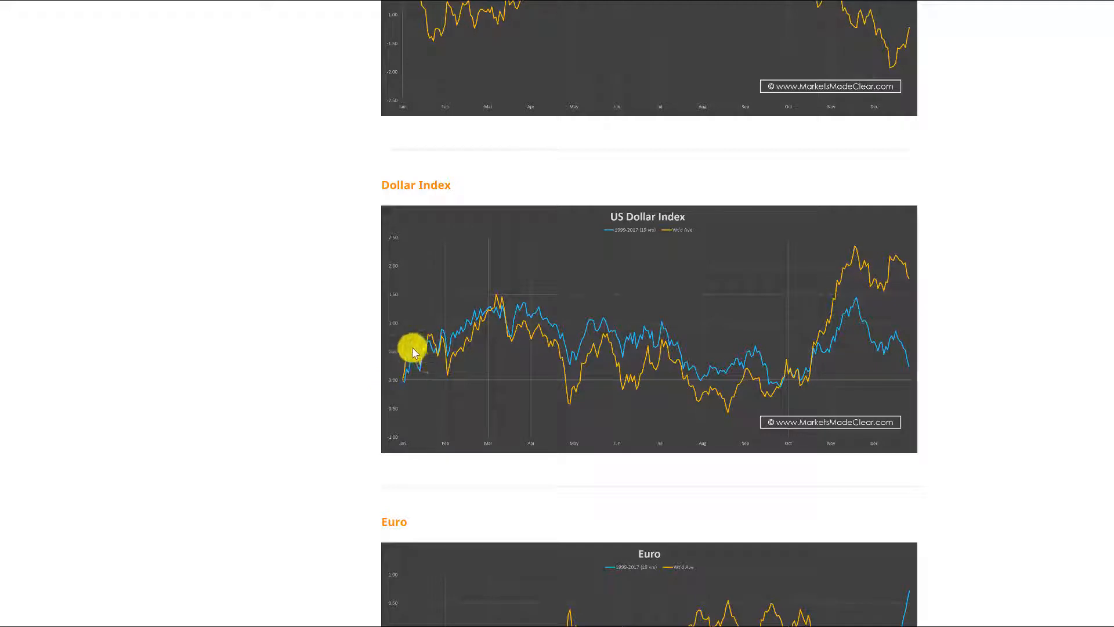
{"action": "mouse_move", "coordinate": [378, 316]}
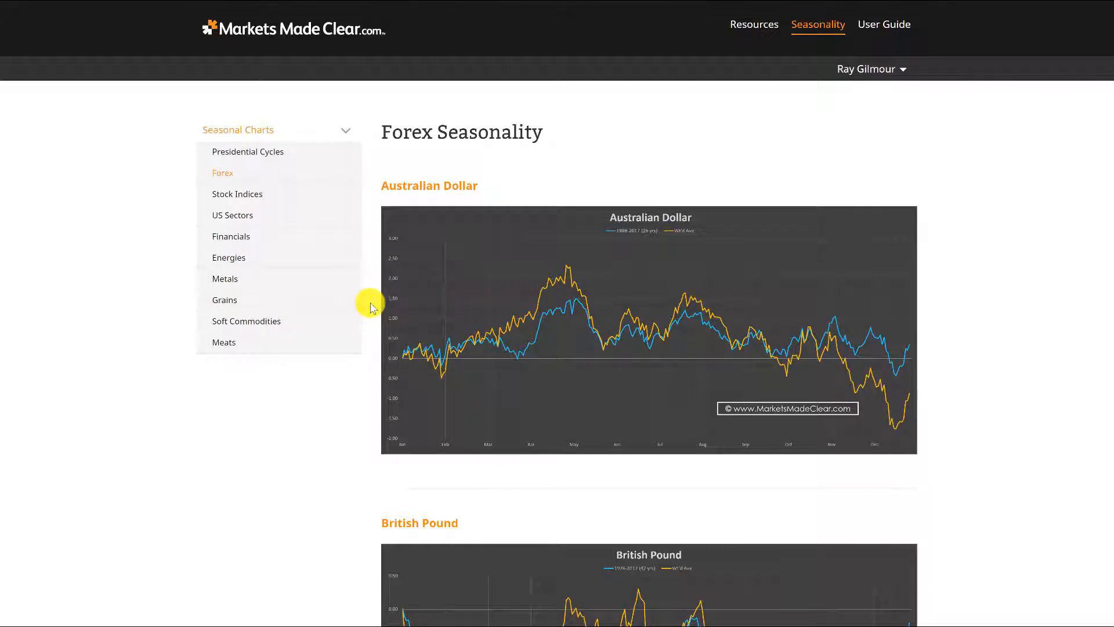
{"action": "mouse_move", "coordinate": [382, 261]}
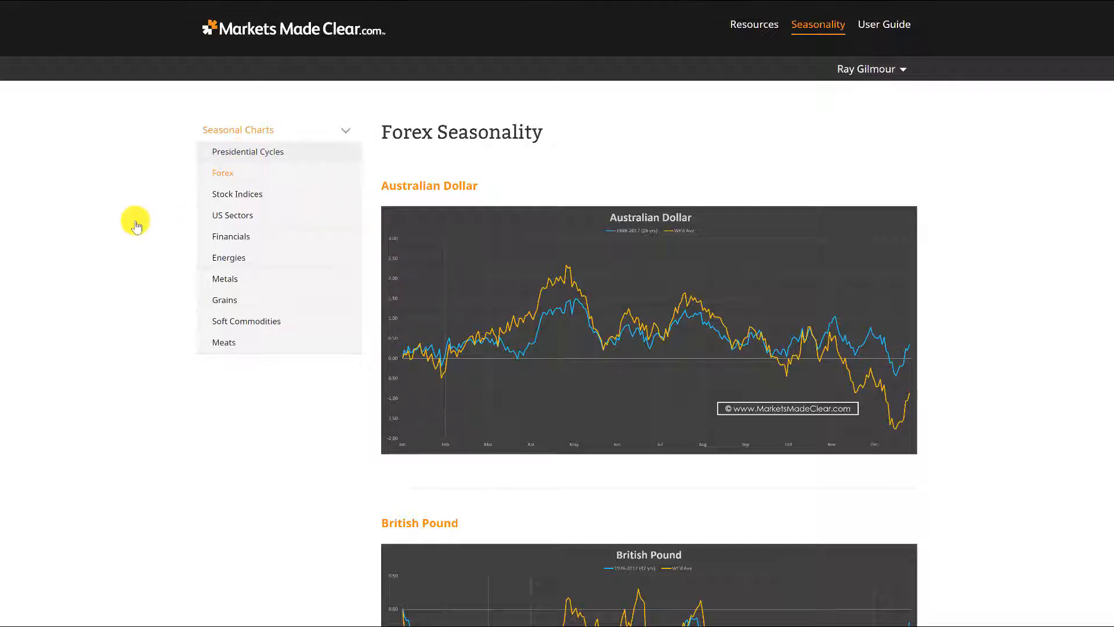
Step: Switch to the Presidential Cycles charts showing the US Dollar Index mid-term cycle
{"action": "left_click", "coordinate": [248, 151]}
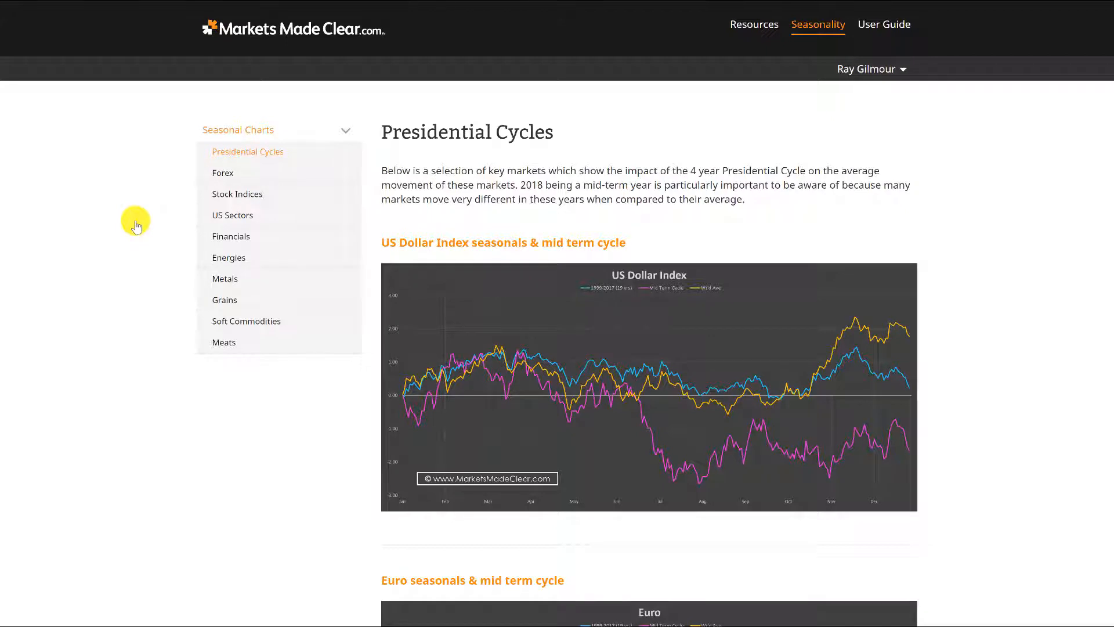
{"action": "mouse_move", "coordinate": [387, 138]}
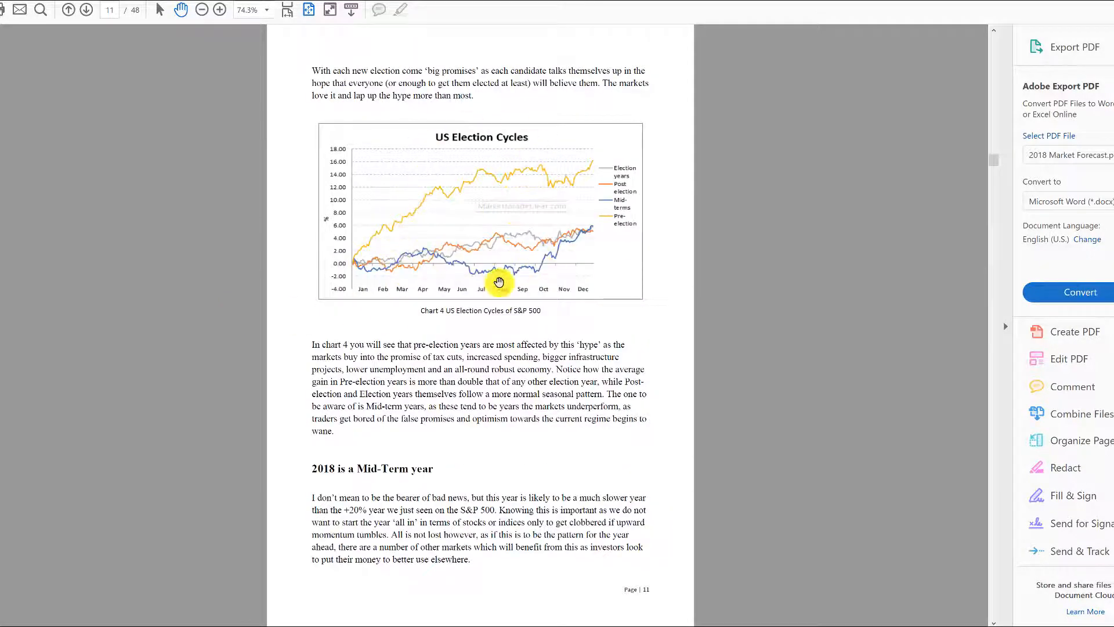
{"action": "mouse_move", "coordinate": [607, 252]}
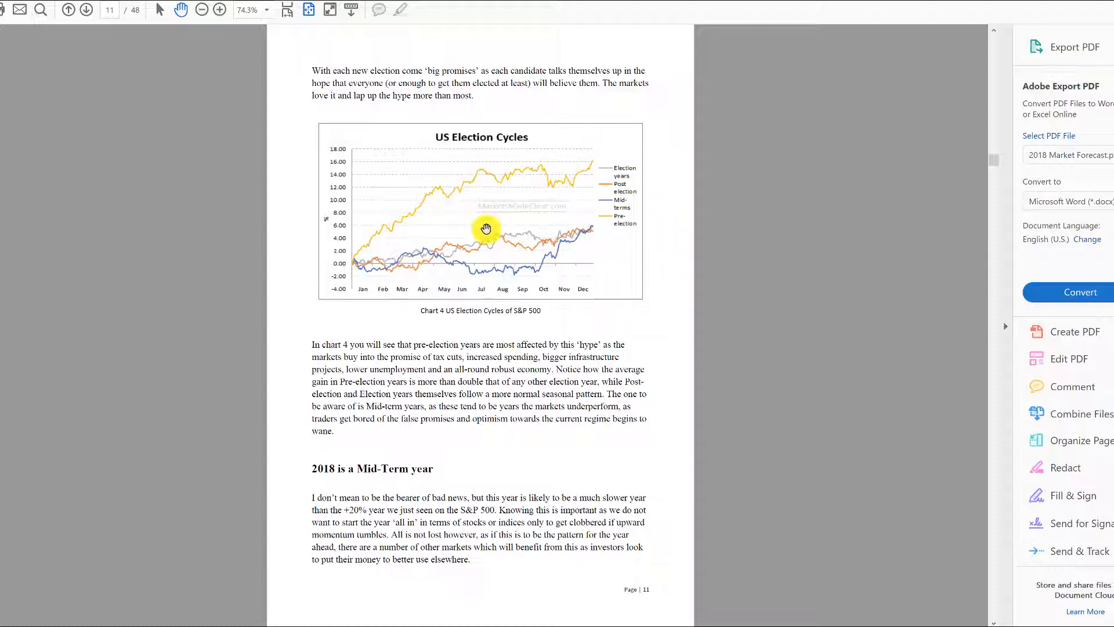
{"action": "mouse_move", "coordinate": [400, 292]}
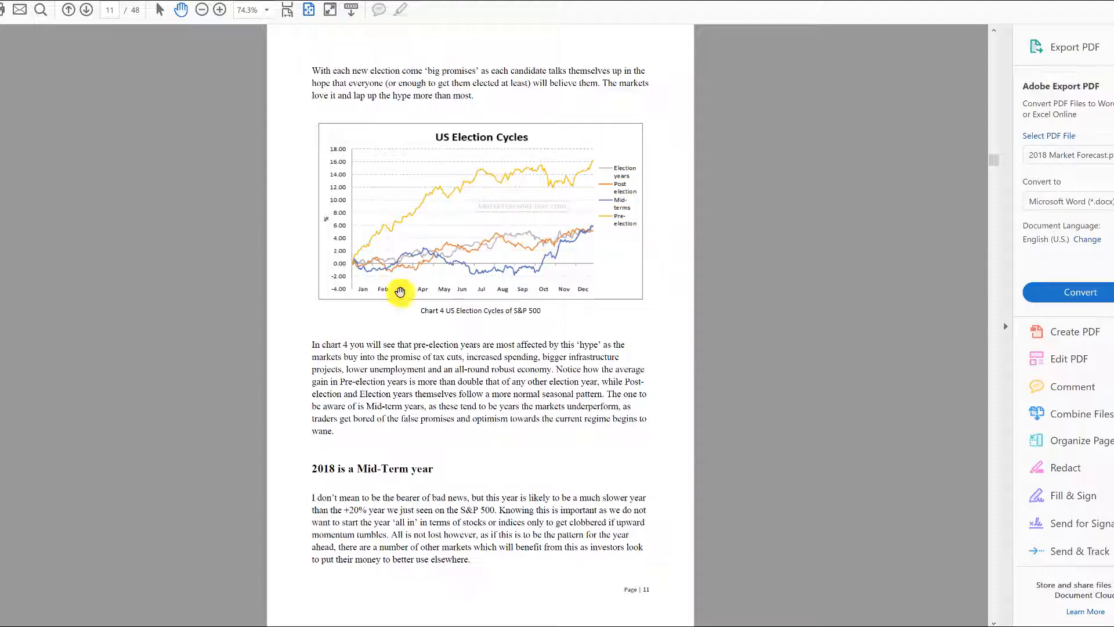
{"action": "mouse_move", "coordinate": [353, 147]}
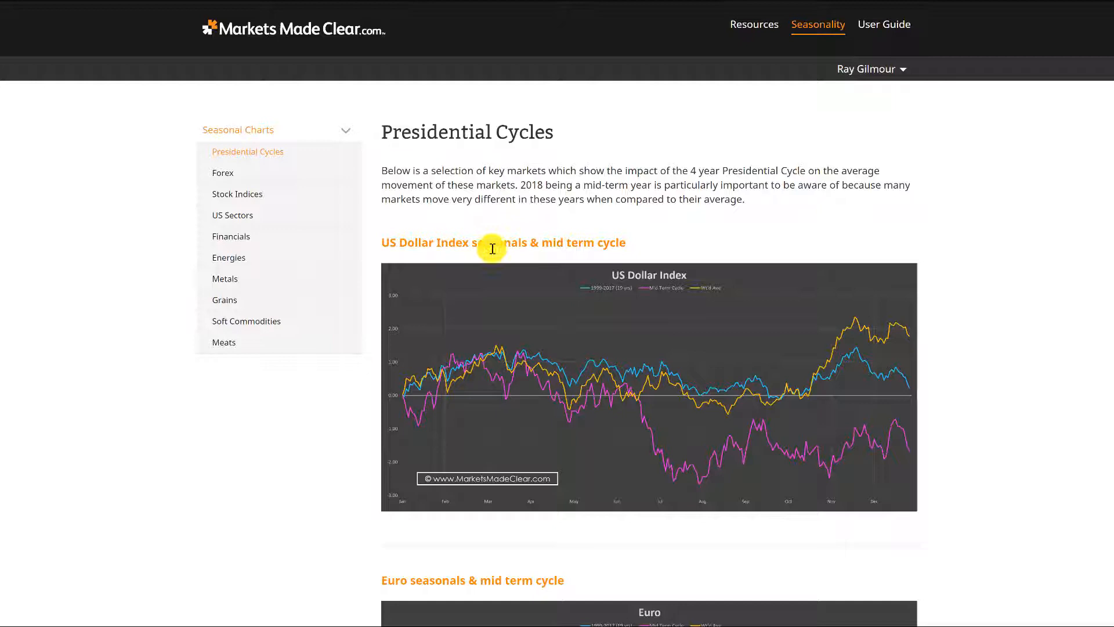
{"action": "mouse_move", "coordinate": [355, 433]}
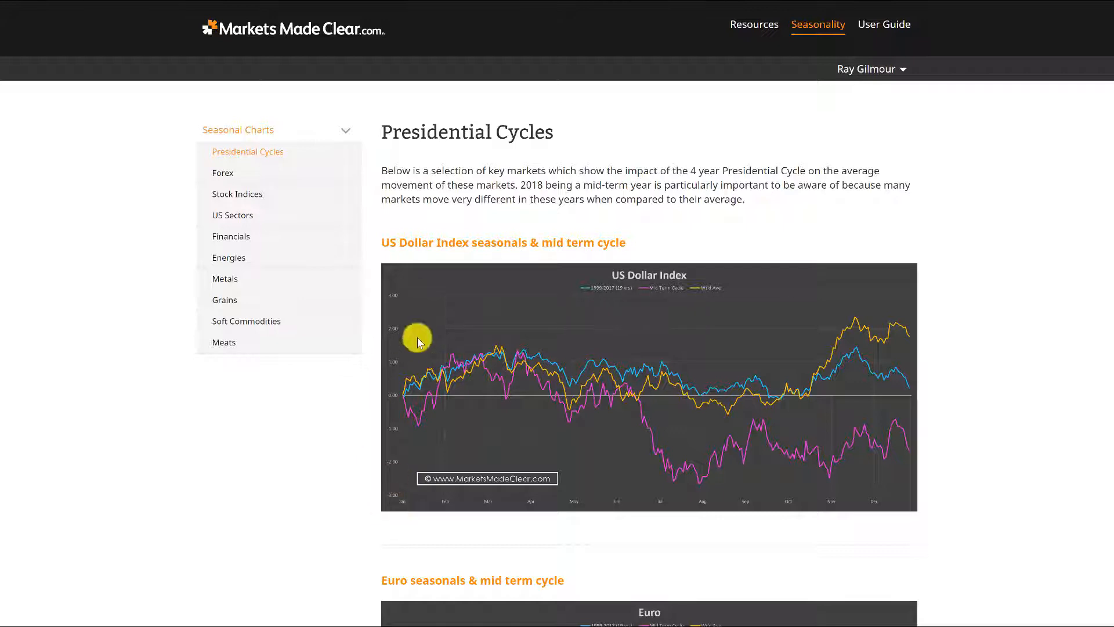
{"action": "mouse_move", "coordinate": [469, 363]}
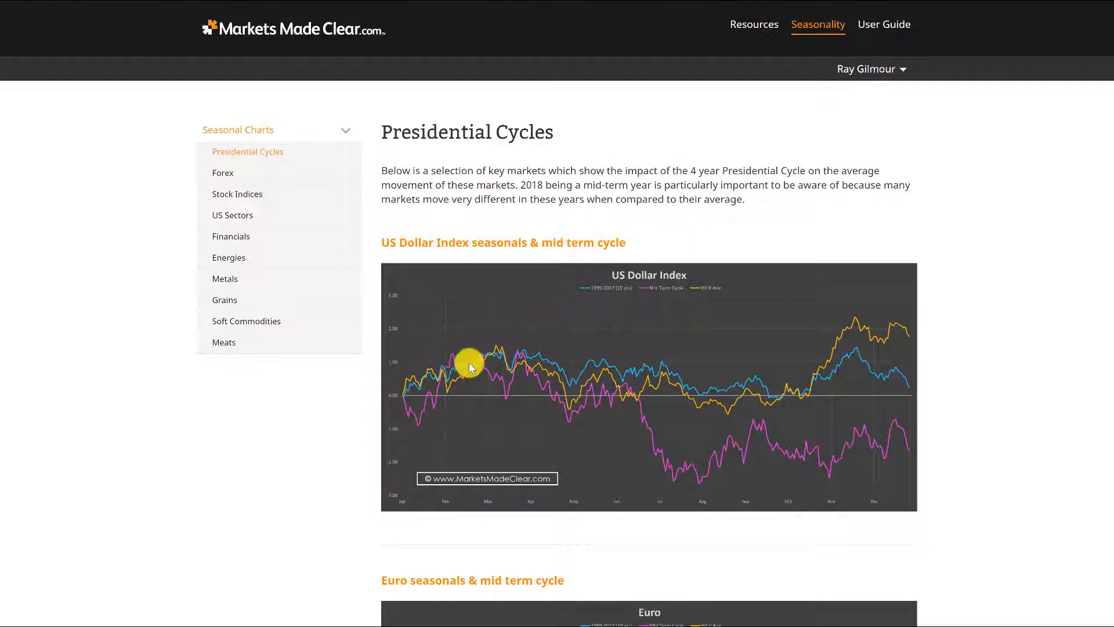
{"action": "mouse_move", "coordinate": [461, 394]}
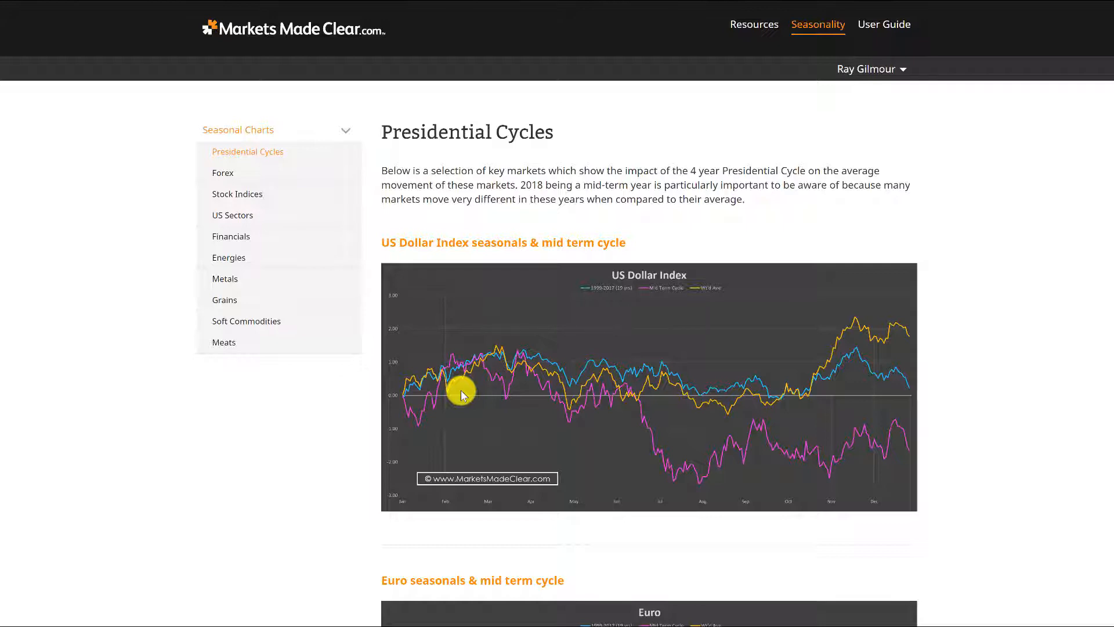
{"action": "mouse_move", "coordinate": [476, 424]}
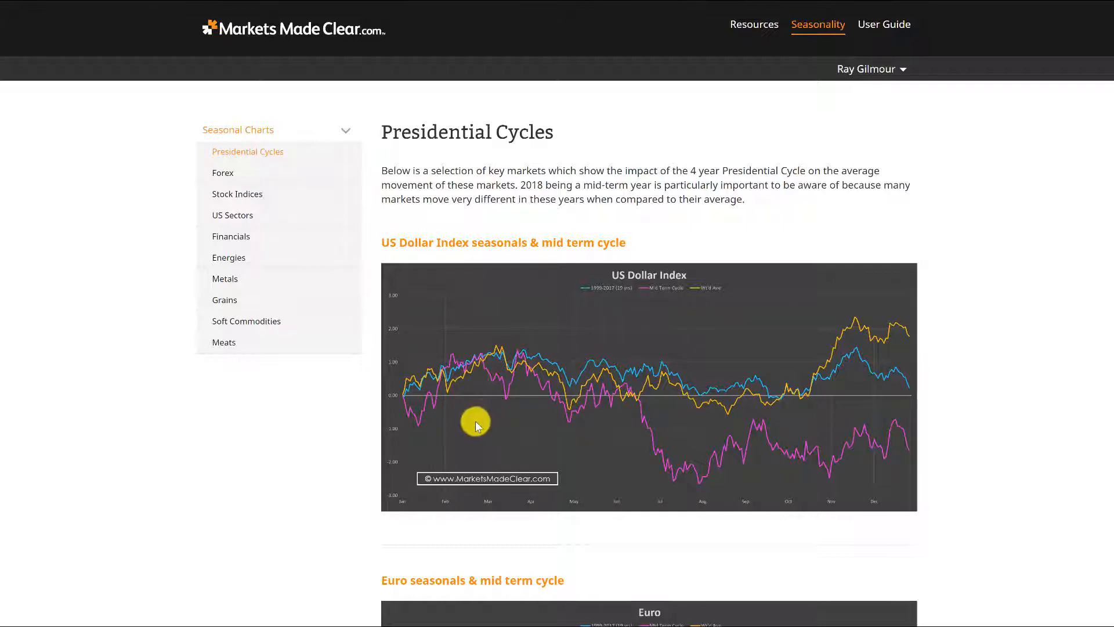
{"action": "mouse_move", "coordinate": [421, 429]}
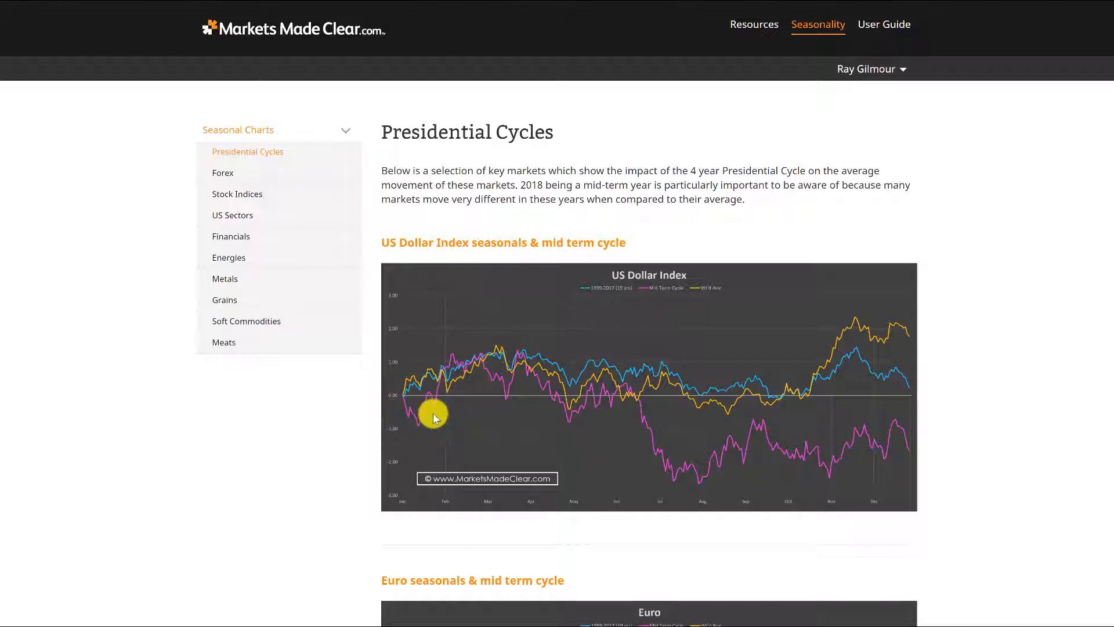
{"action": "mouse_move", "coordinate": [423, 425]}
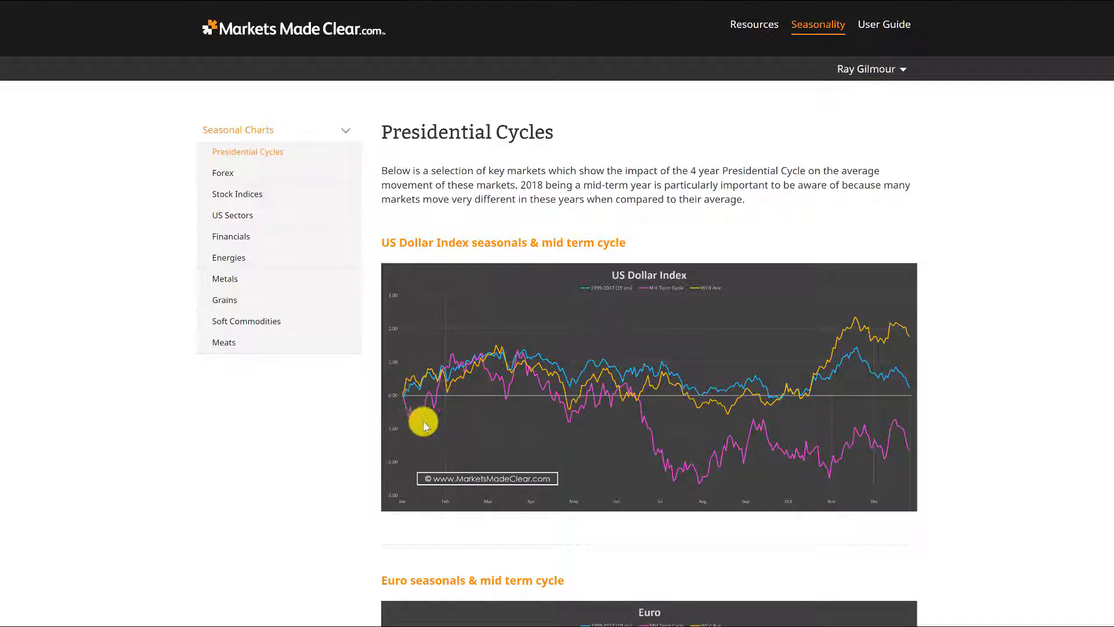
{"action": "scroll", "scroll_direction": "down", "scroll_amount": 3}
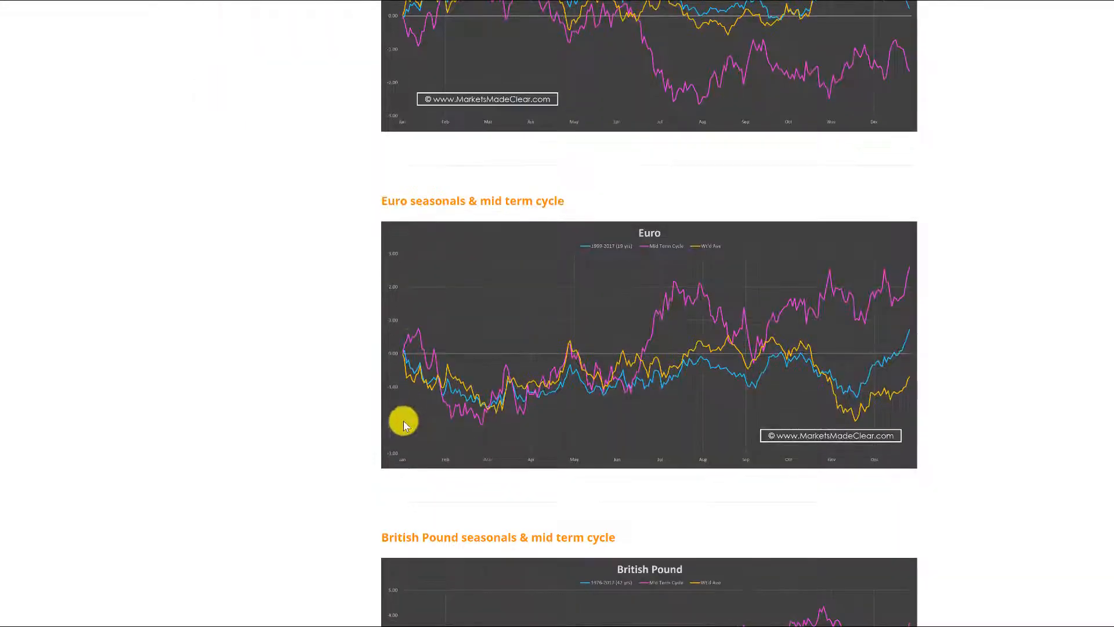
{"action": "scroll", "scroll_direction": "down", "scroll_amount": 3}
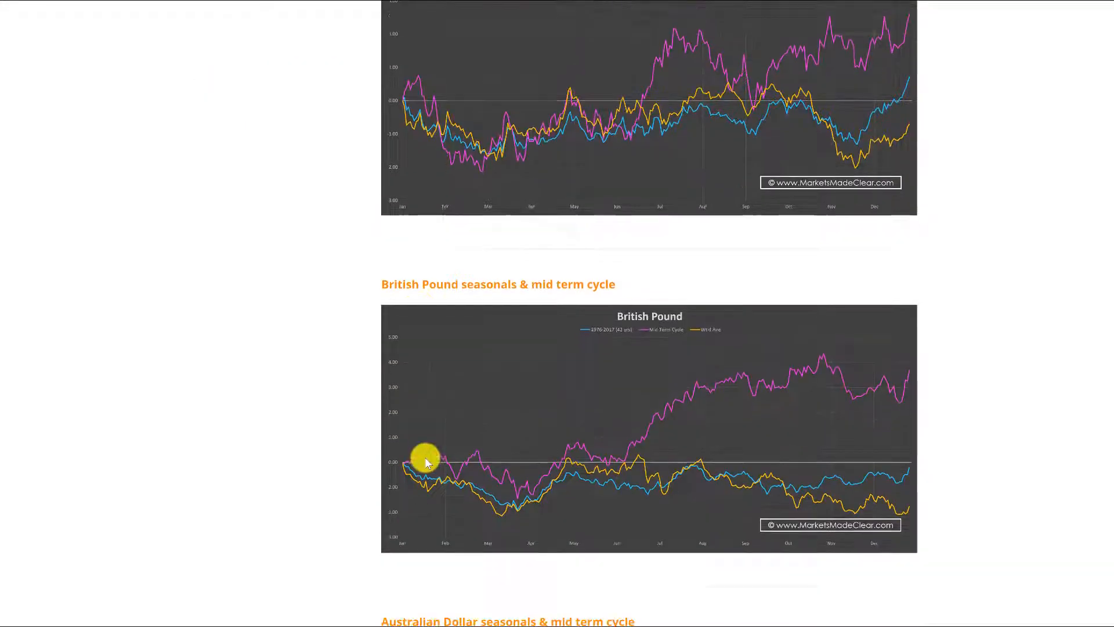
{"action": "scroll", "scroll_direction": "down", "scroll_amount": 3}
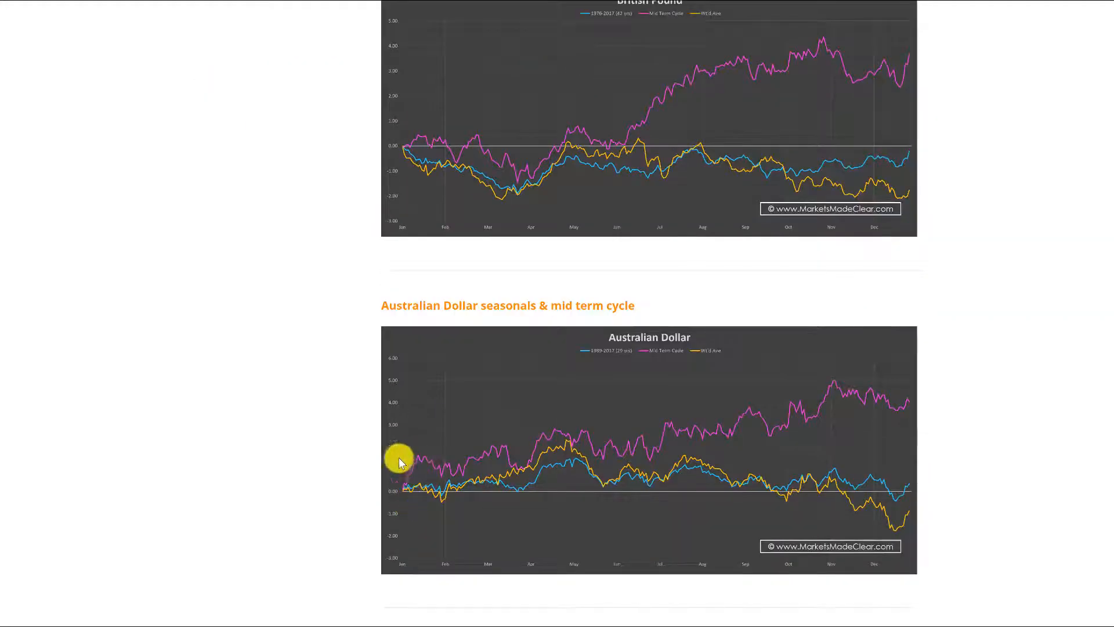
{"action": "scroll", "scroll_direction": "down", "scroll_amount": 3}
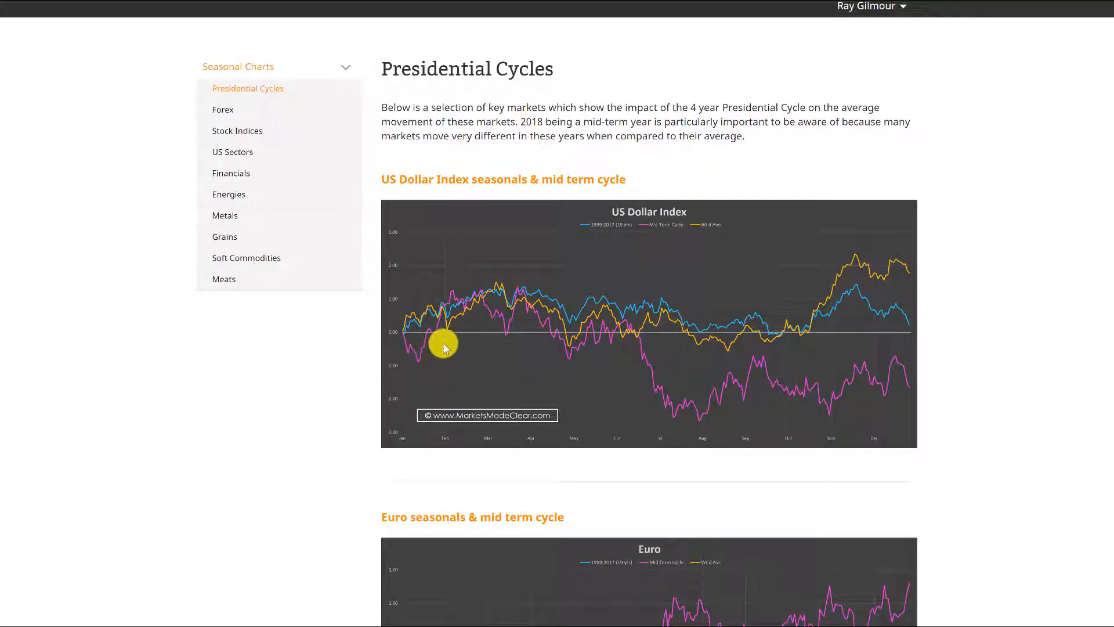
{"action": "mouse_move", "coordinate": [489, 312]}
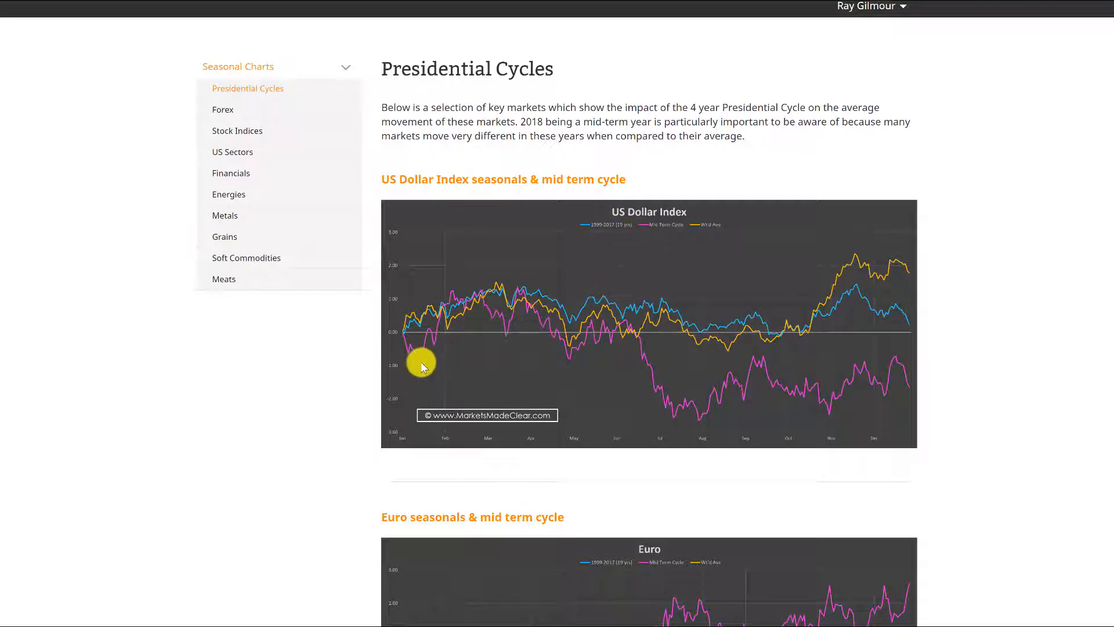
{"action": "mouse_move", "coordinate": [469, 330]}
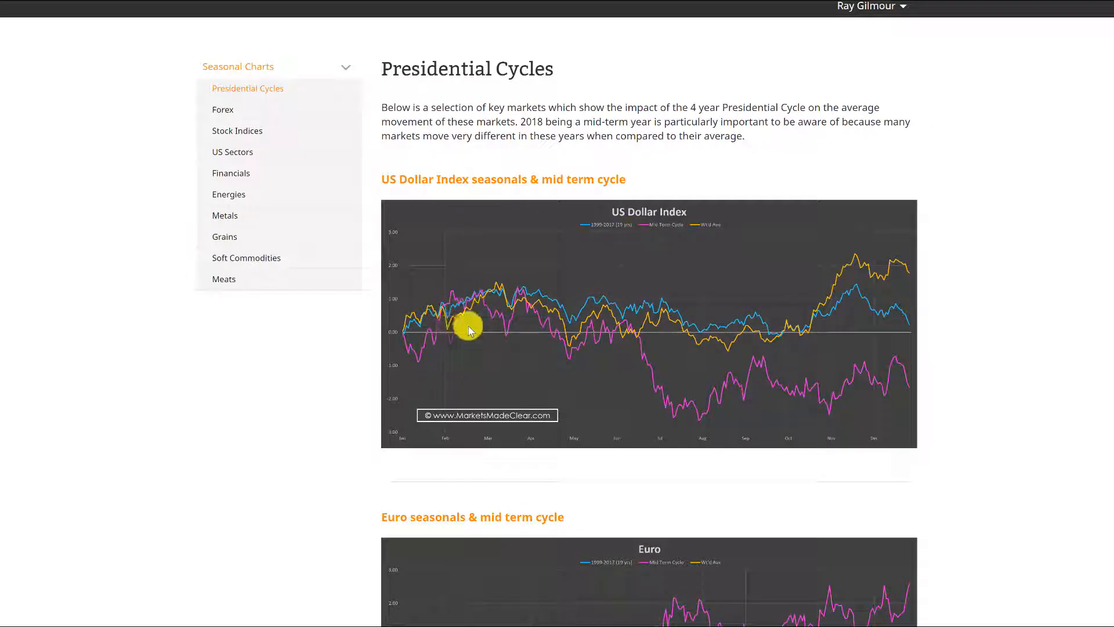
{"action": "mouse_move", "coordinate": [560, 376]}
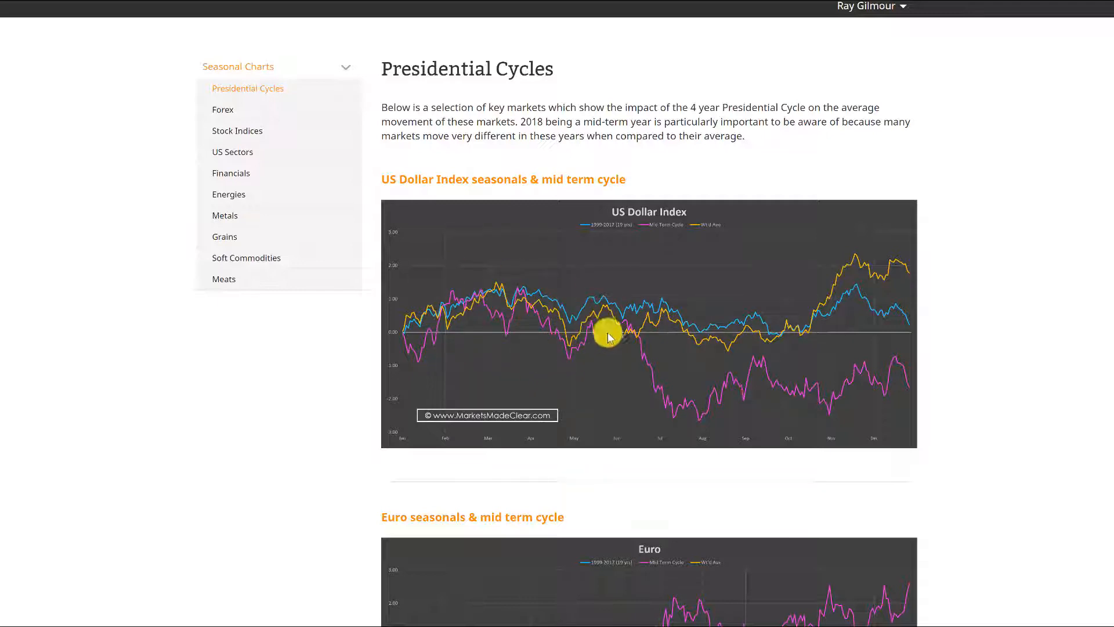
{"action": "mouse_move", "coordinate": [704, 424]}
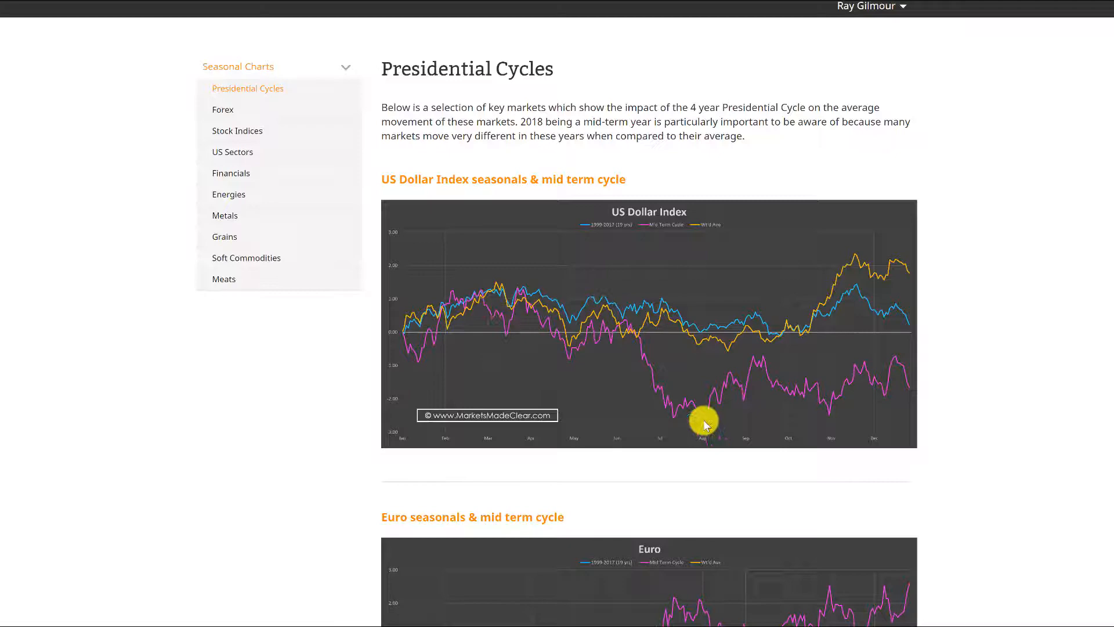
{"action": "scroll", "scroll_direction": "down", "scroll_amount": 3}
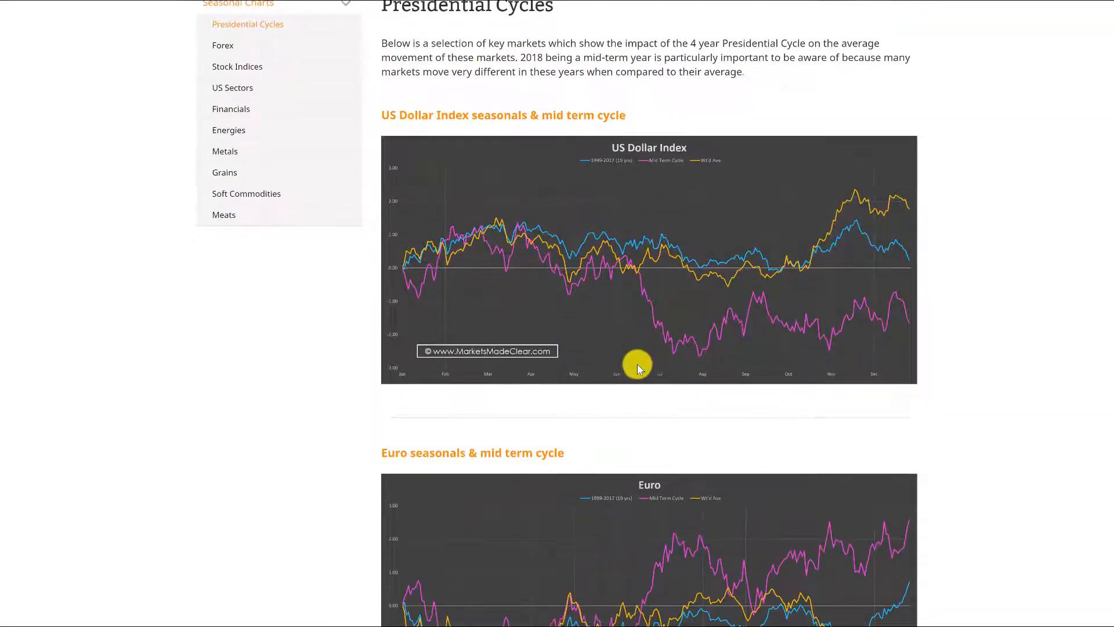
{"action": "scroll", "scroll_direction": "down", "scroll_amount": 3}
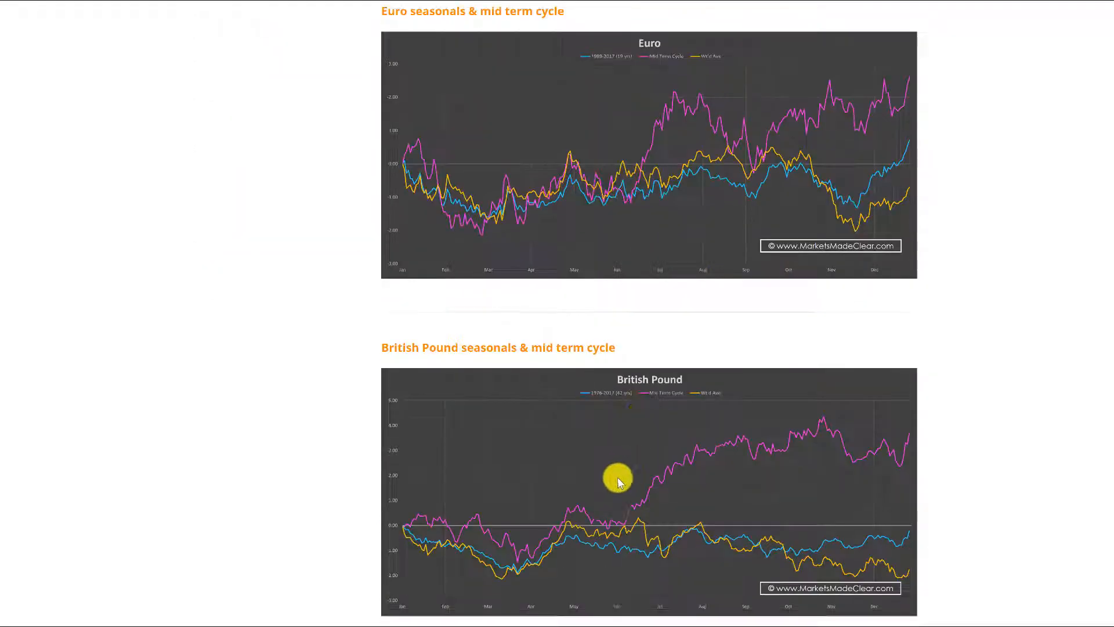
{"action": "scroll", "scroll_direction": "up", "scroll_amount": 3}
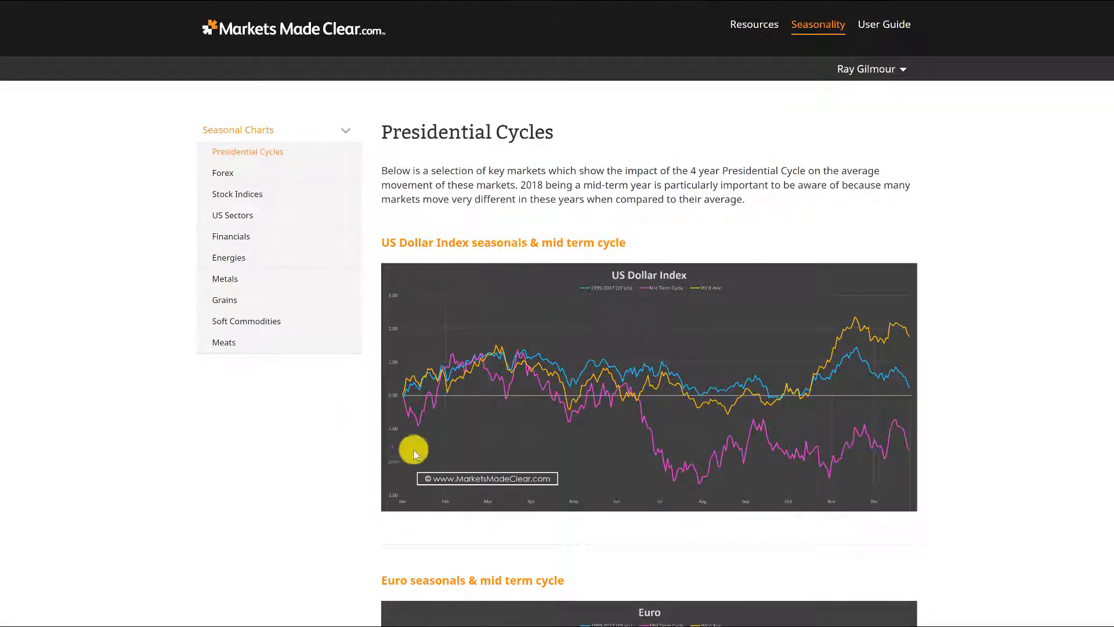
{"action": "mouse_move", "coordinate": [423, 437]}
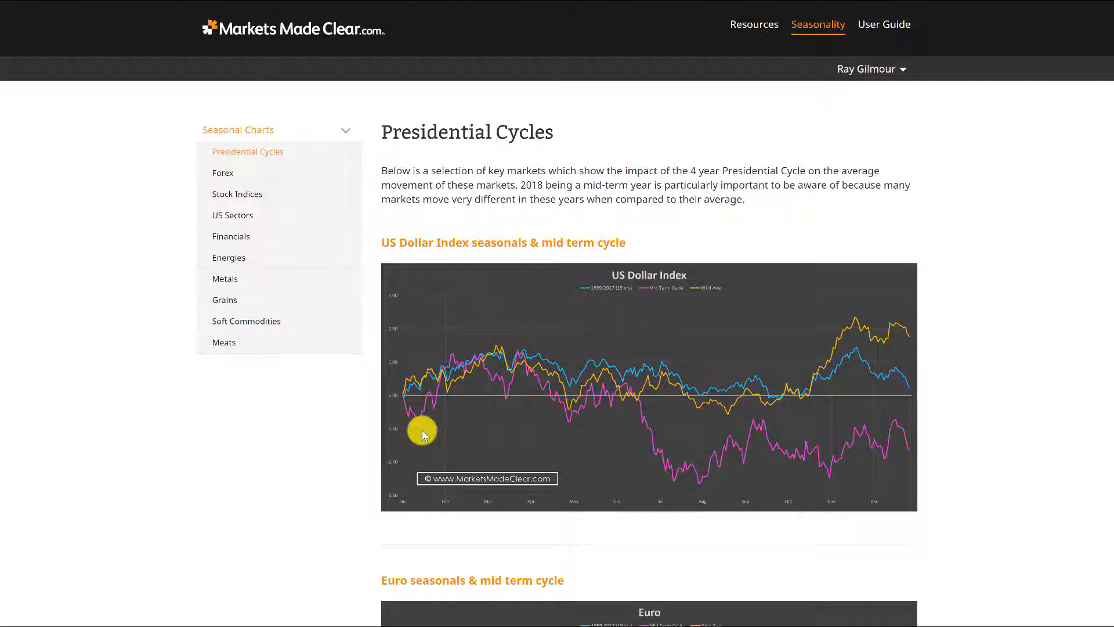
{"action": "mouse_move", "coordinate": [521, 71]}
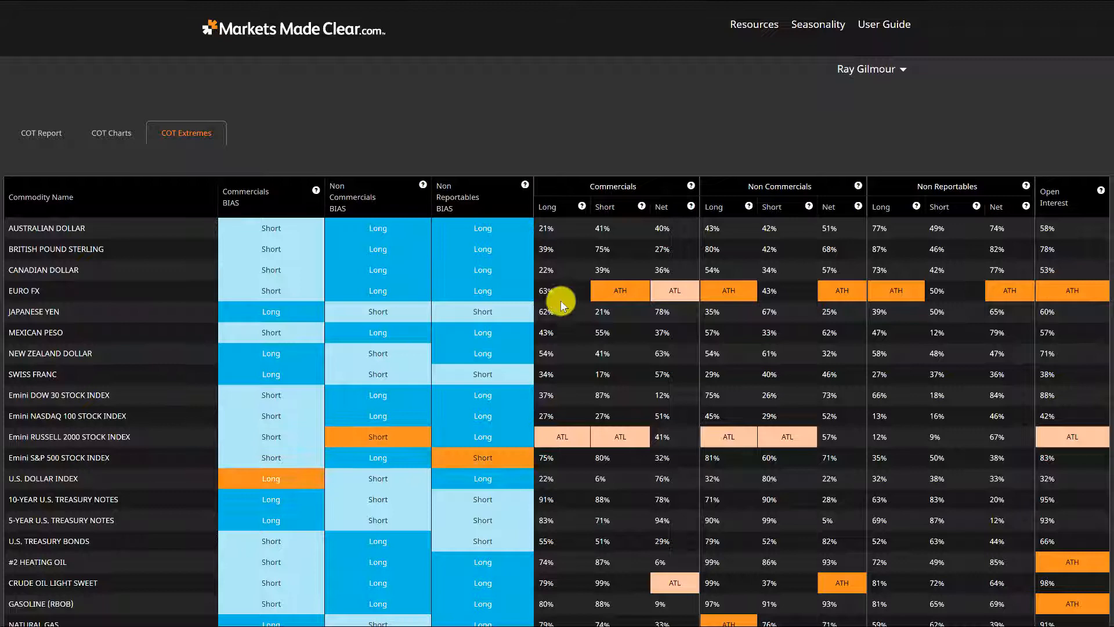
{"action": "mouse_move", "coordinate": [1037, 316]}
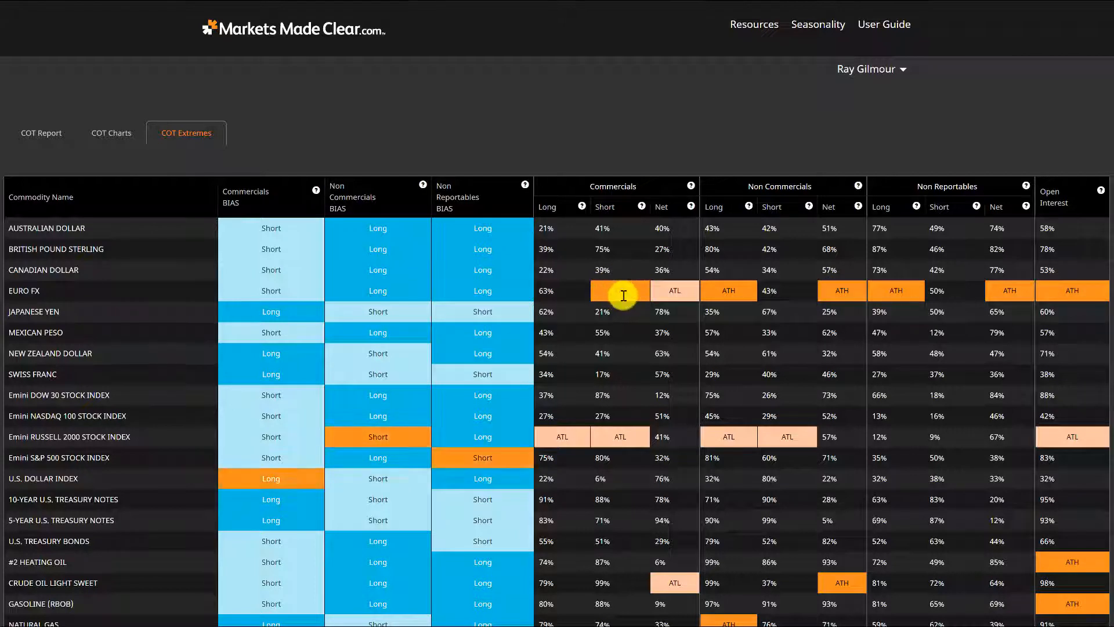
{"action": "mouse_move", "coordinate": [620, 163]}
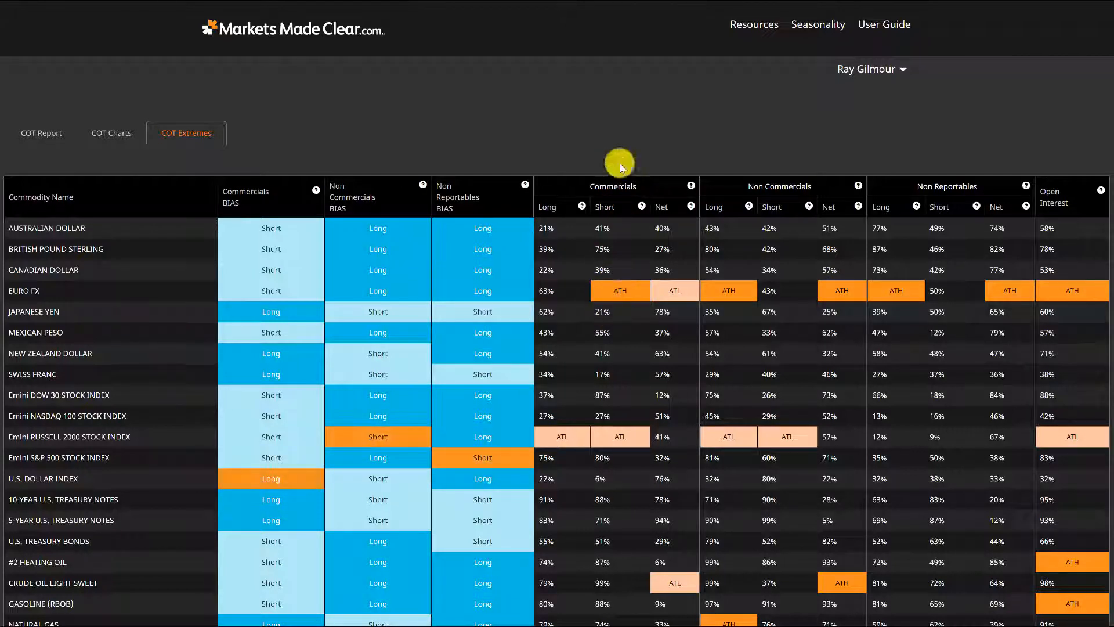
{"action": "mouse_move", "coordinate": [790, 191]}
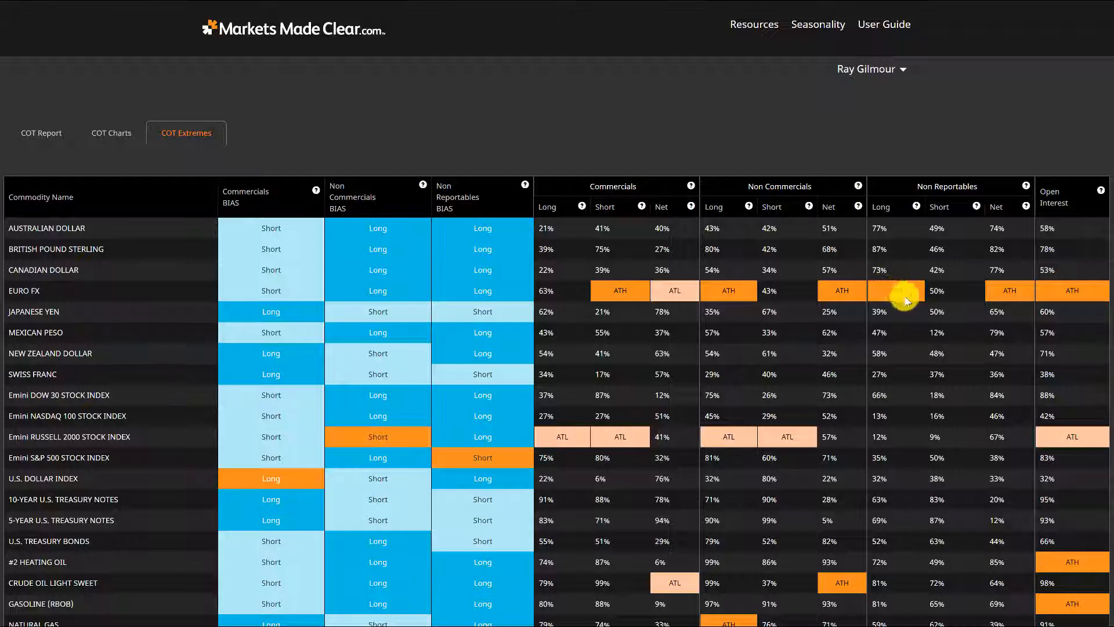
{"action": "mouse_move", "coordinate": [894, 280]}
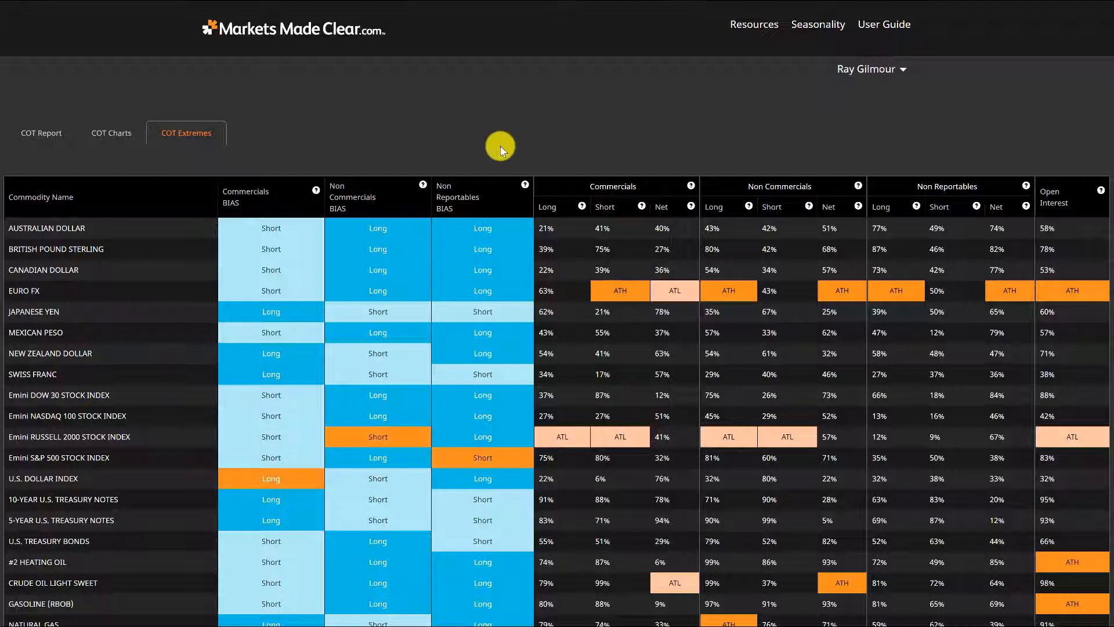
{"action": "mouse_move", "coordinate": [686, 63]}
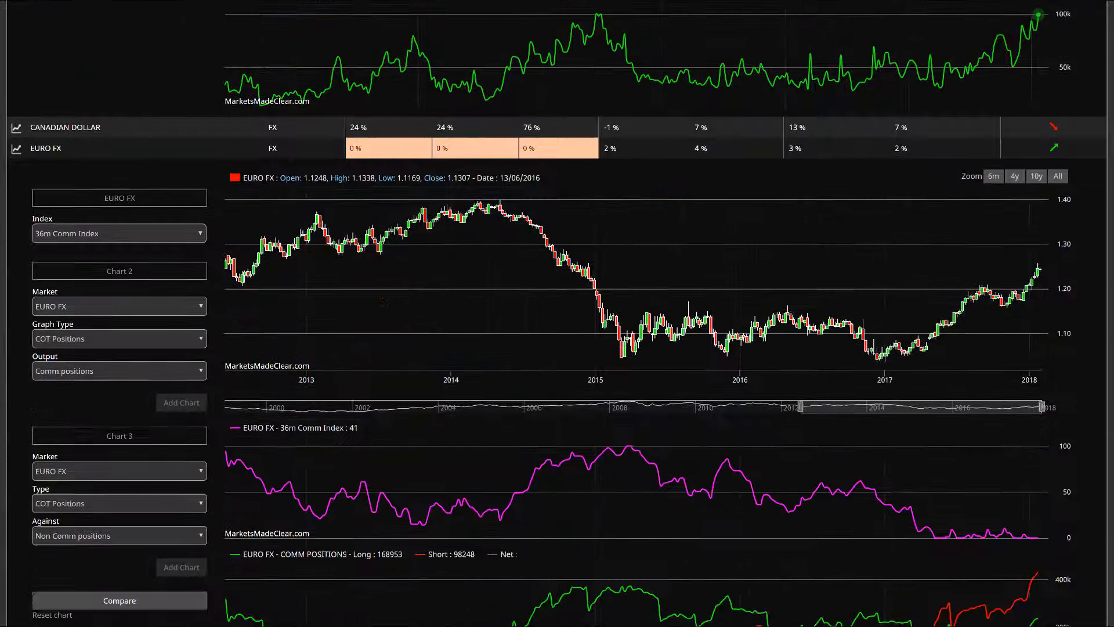
Step: Scroll down the Euro FX page to reveal the Non Commercial positions panel
{"action": "scroll", "scroll_direction": "down", "scroll_amount": 3}
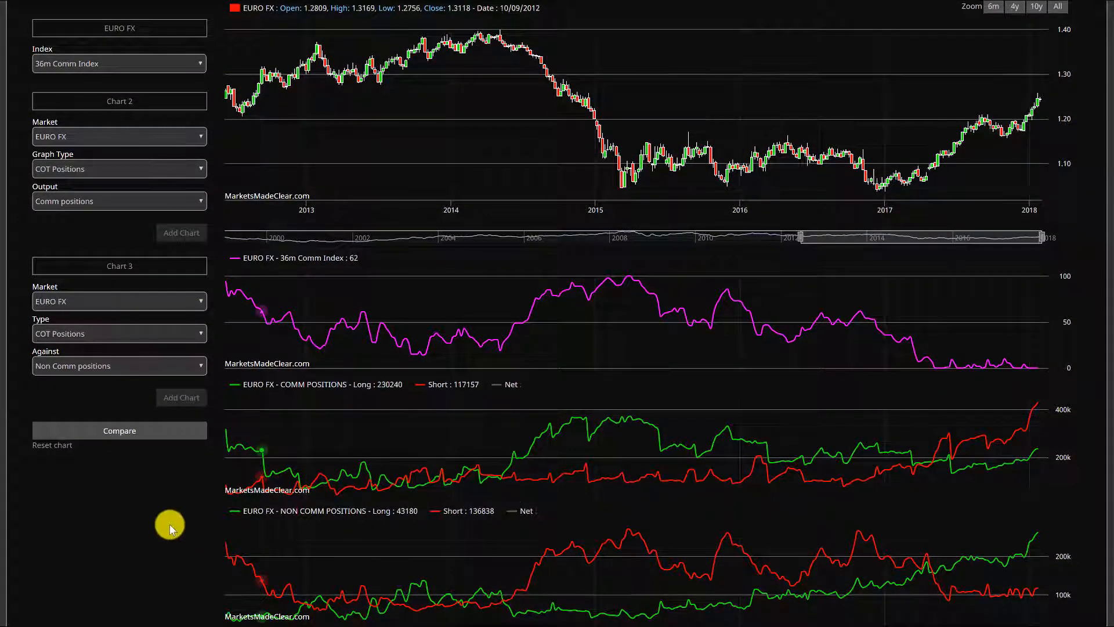
{"action": "mouse_move", "coordinate": [1037, 395]}
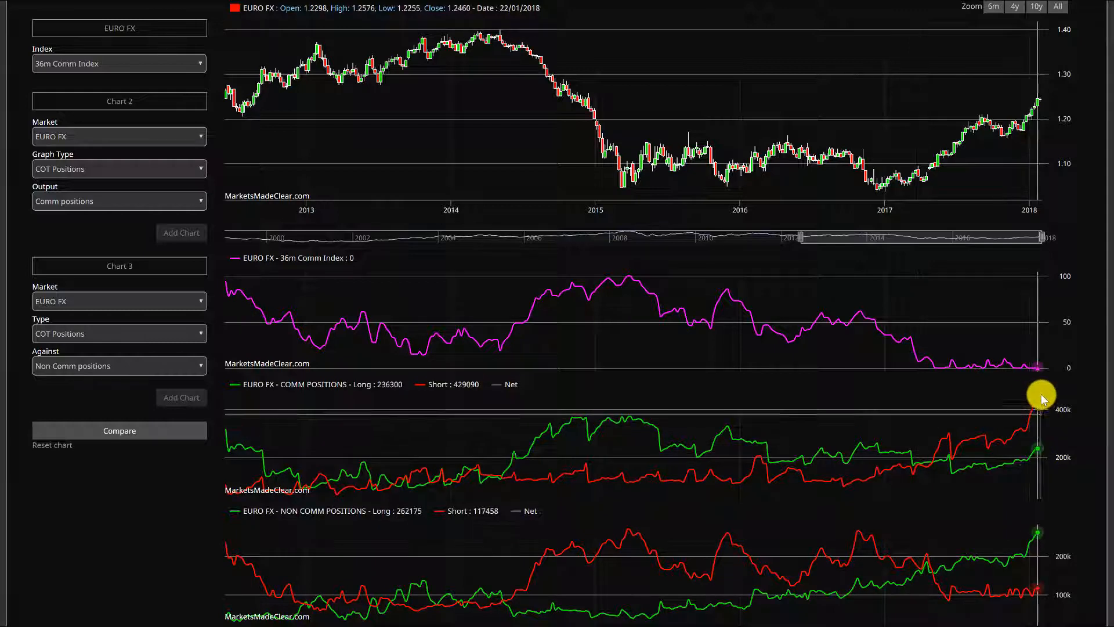
{"action": "mouse_move", "coordinate": [1036, 414]}
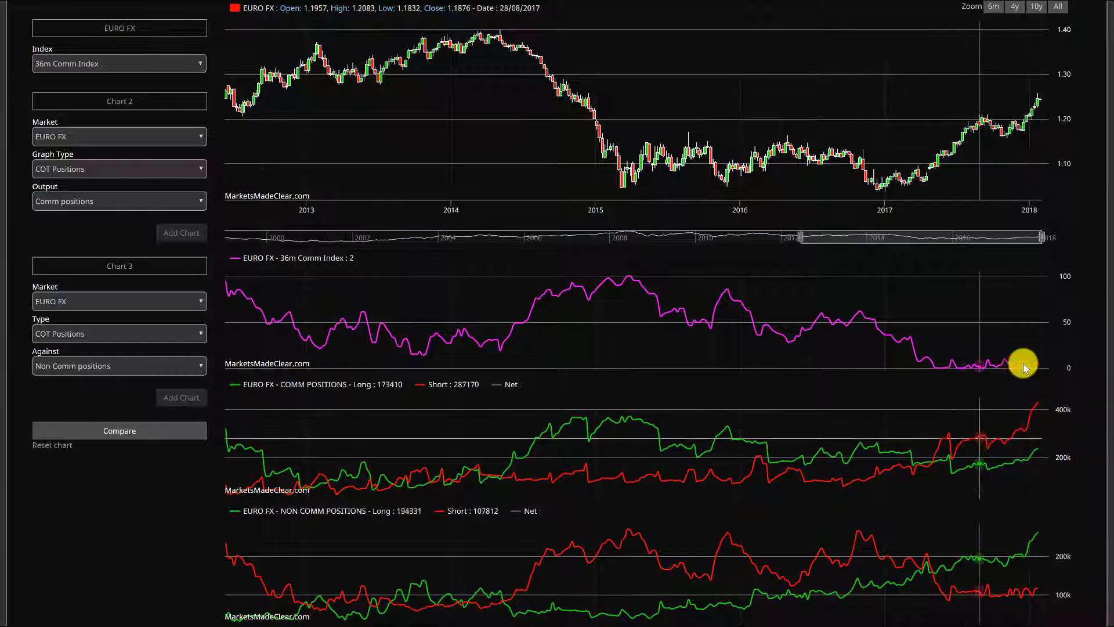
{"action": "mouse_move", "coordinate": [1018, 117]}
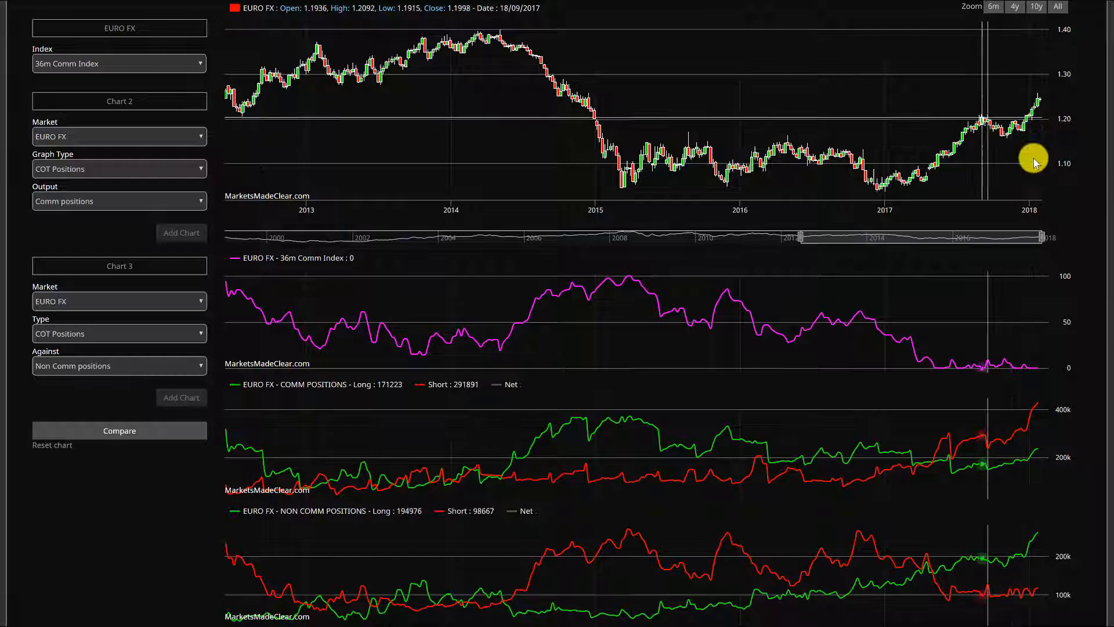
{"action": "mouse_move", "coordinate": [984, 587]}
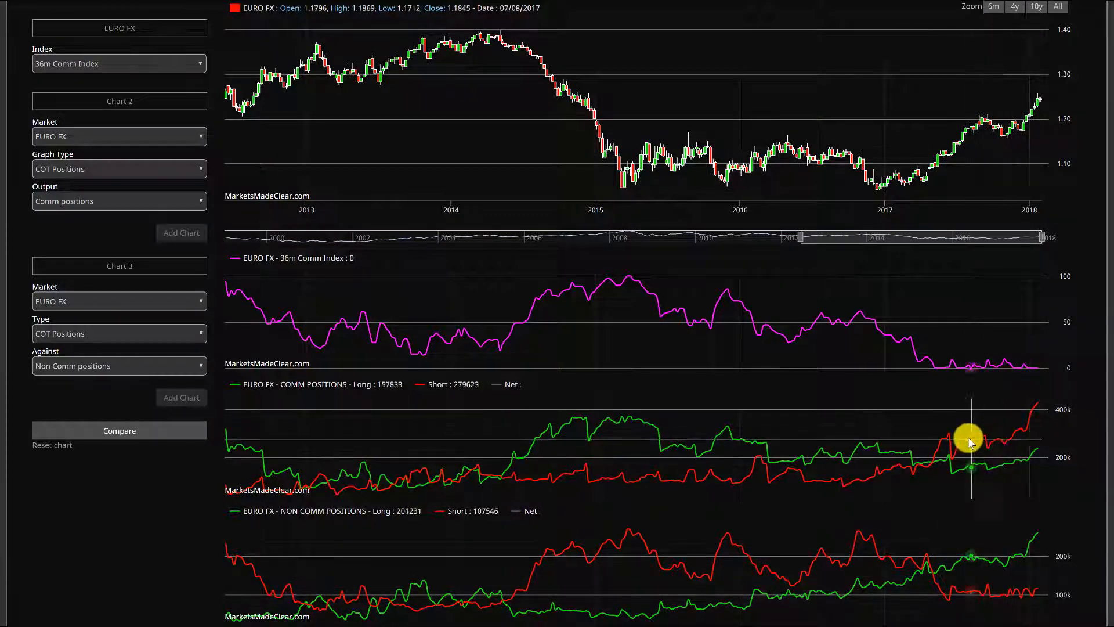
{"action": "mouse_move", "coordinate": [1038, 435]}
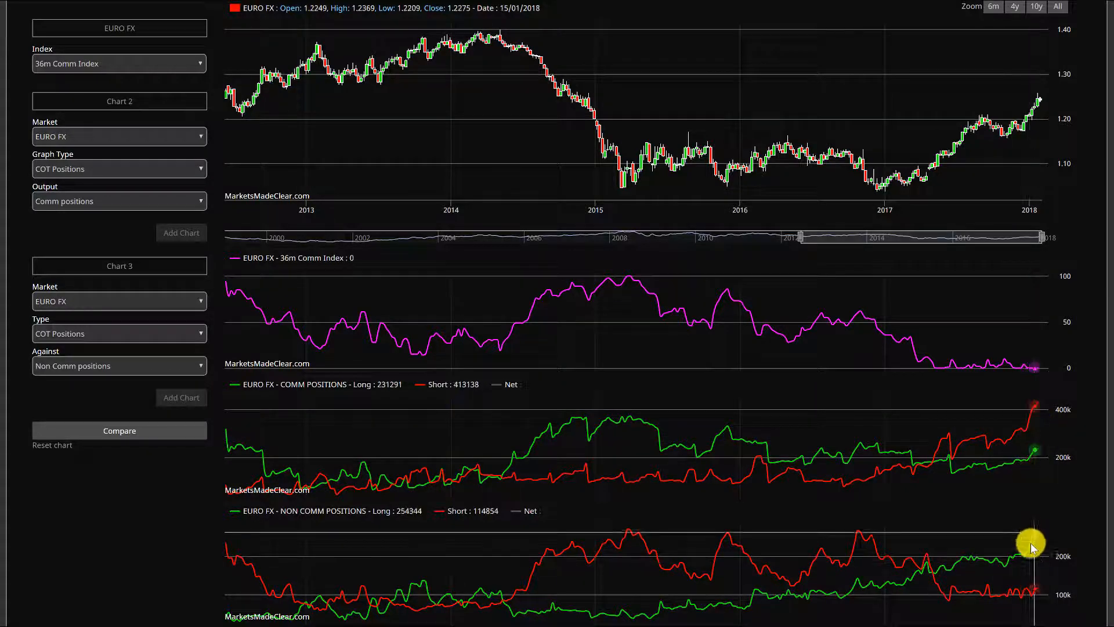
{"action": "mouse_move", "coordinate": [1030, 107]}
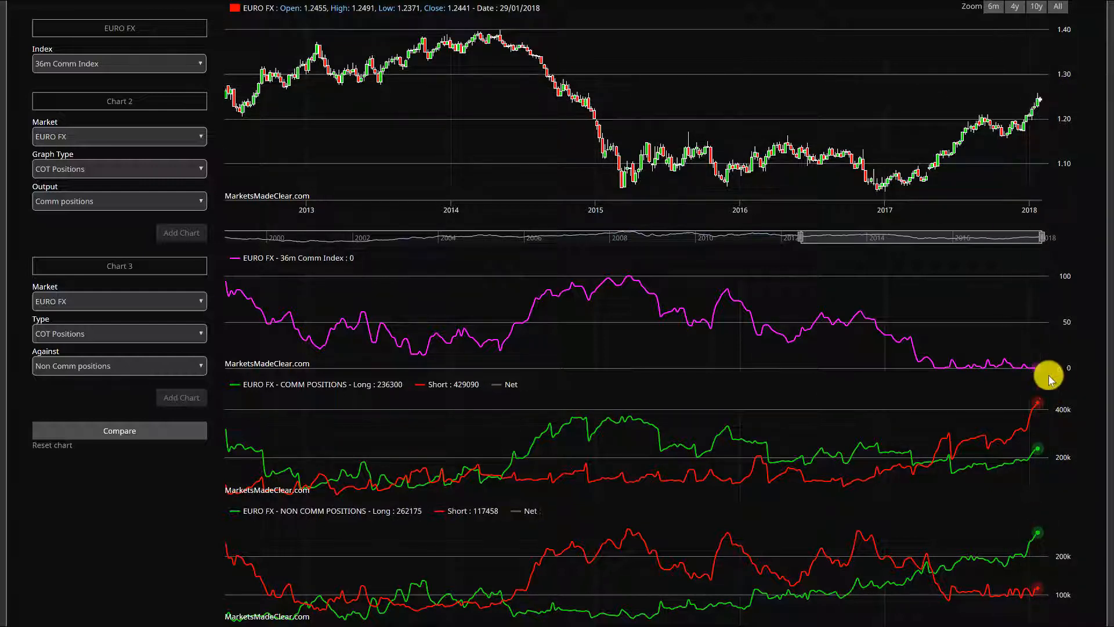
{"action": "mouse_move", "coordinate": [1038, 97]}
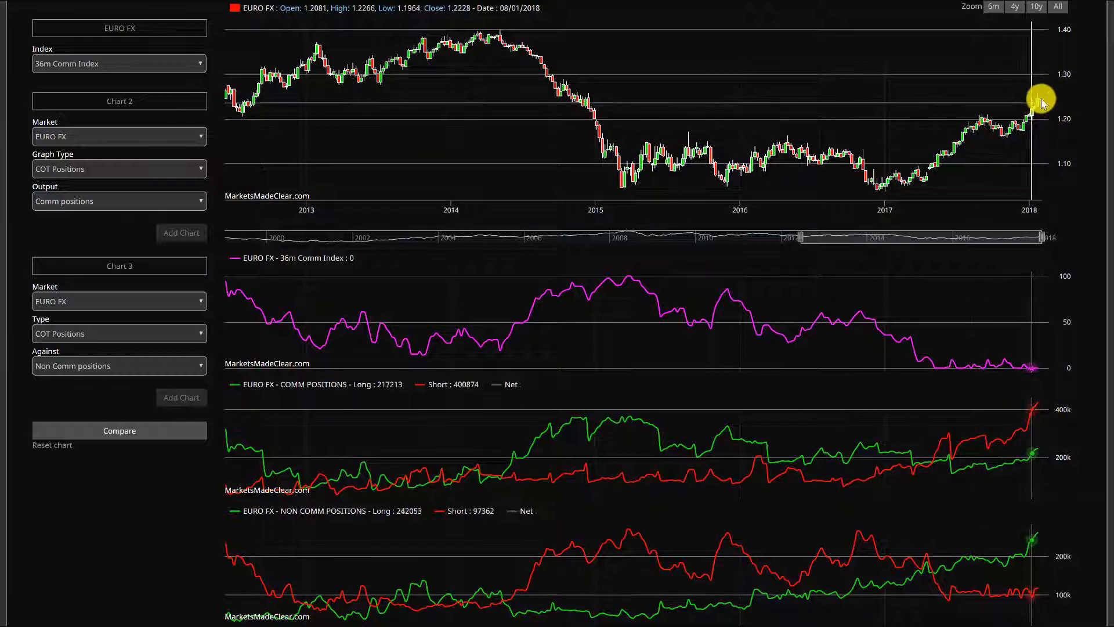
{"action": "mouse_move", "coordinate": [1048, 400]}
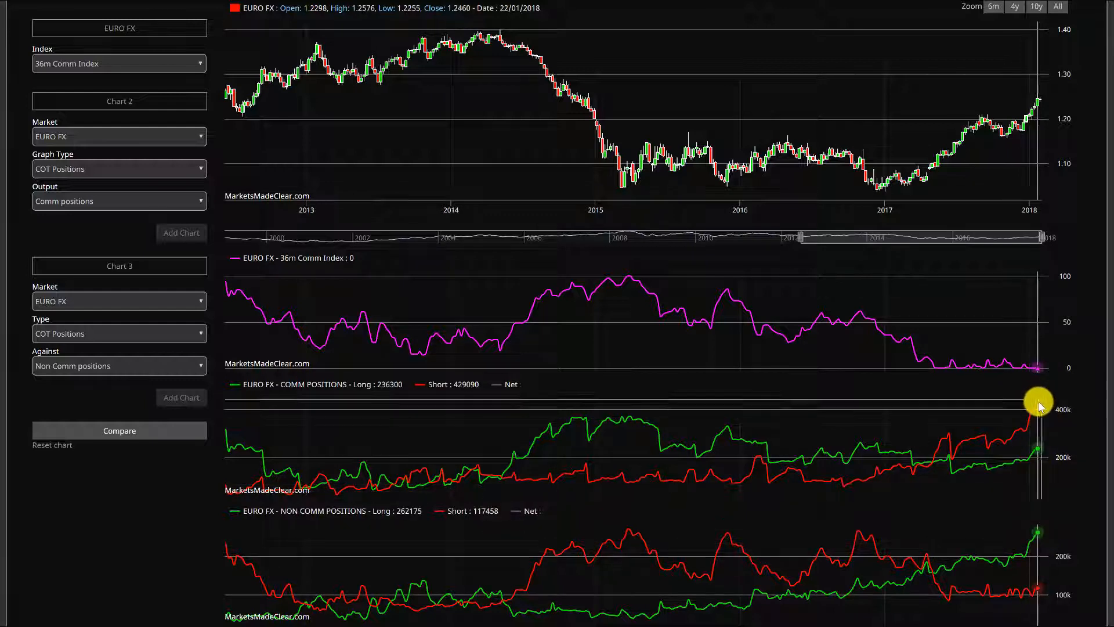
{"action": "mouse_move", "coordinate": [1037, 96]}
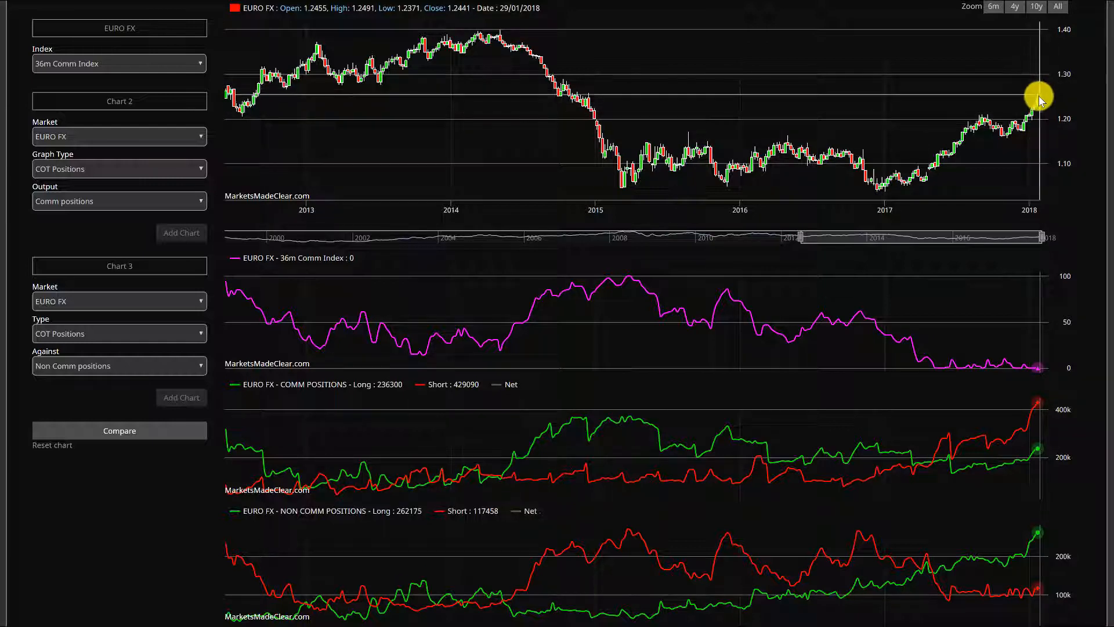
{"action": "mouse_move", "coordinate": [1039, 118]}
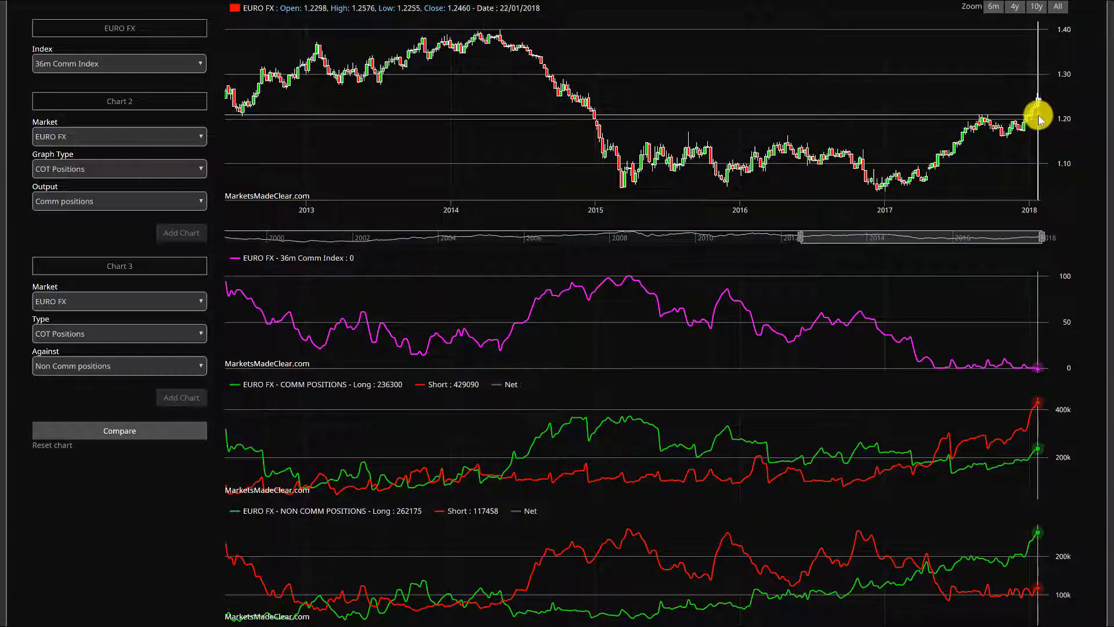
{"action": "mouse_move", "coordinate": [1037, 108]}
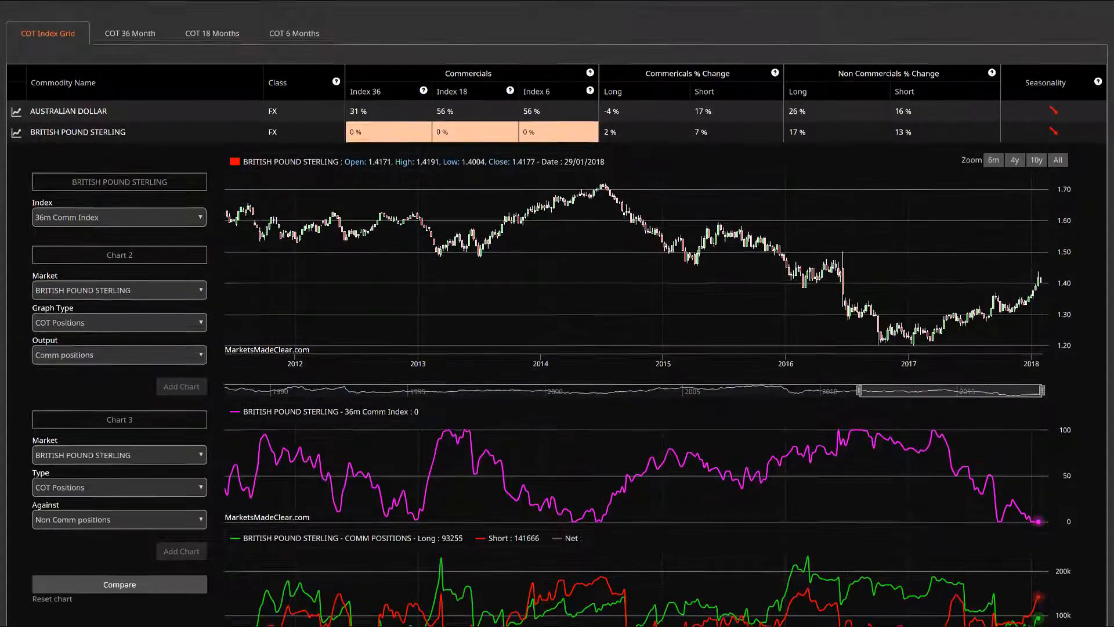
Step: Scroll down through the British Pound COT charts to the positions panels
{"action": "scroll", "scroll_direction": "down", "scroll_amount": 3}
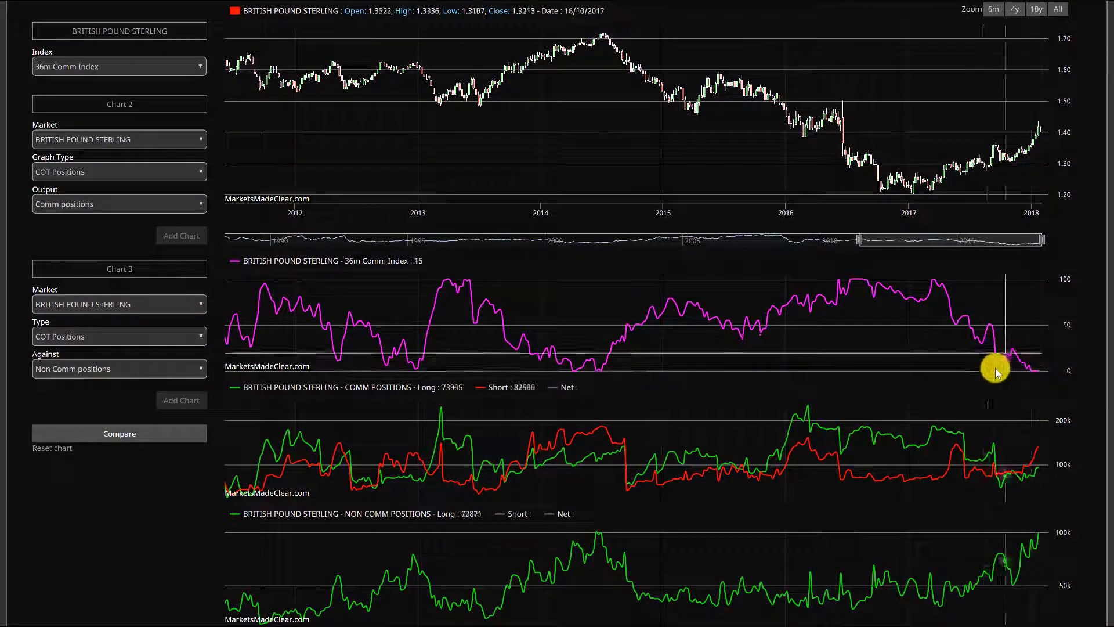
{"action": "mouse_move", "coordinate": [1016, 372]}
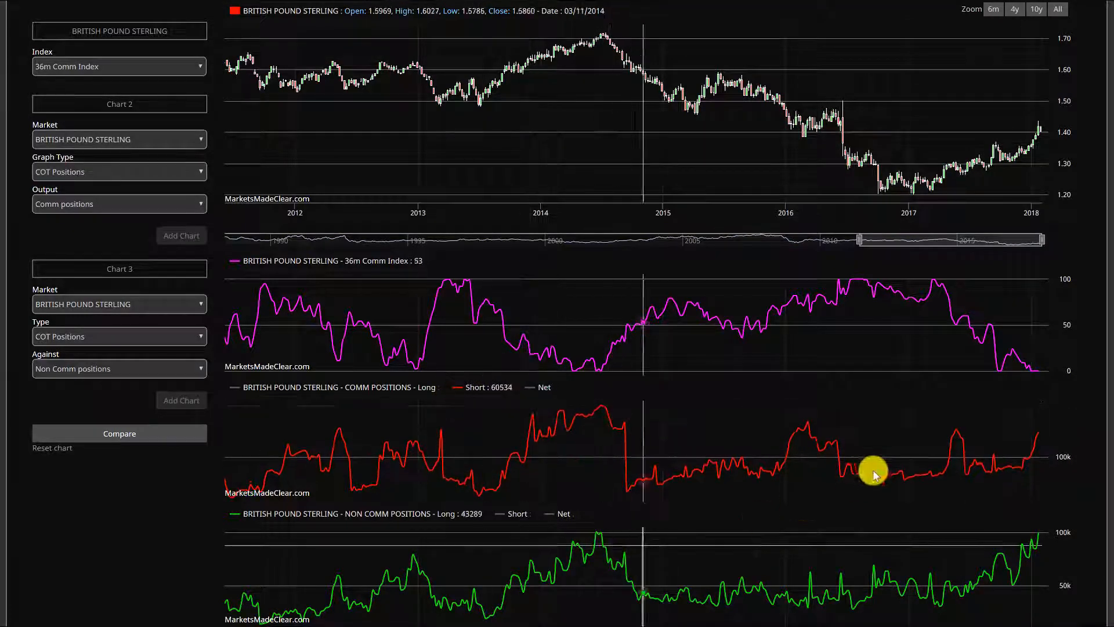
{"action": "mouse_move", "coordinate": [951, 437]}
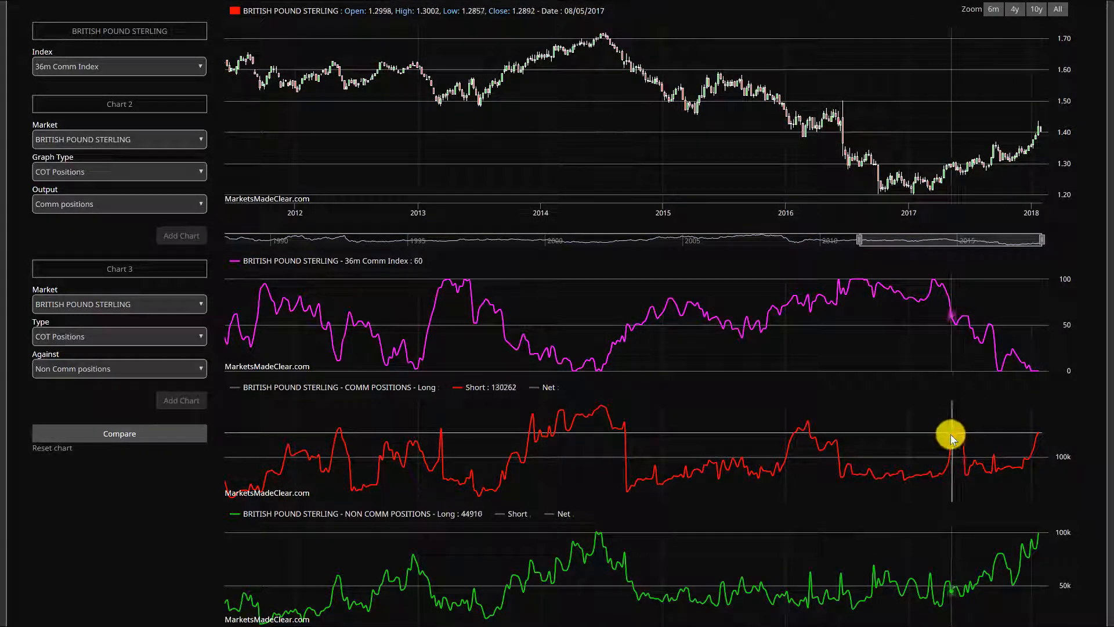
{"action": "mouse_move", "coordinate": [1037, 436]}
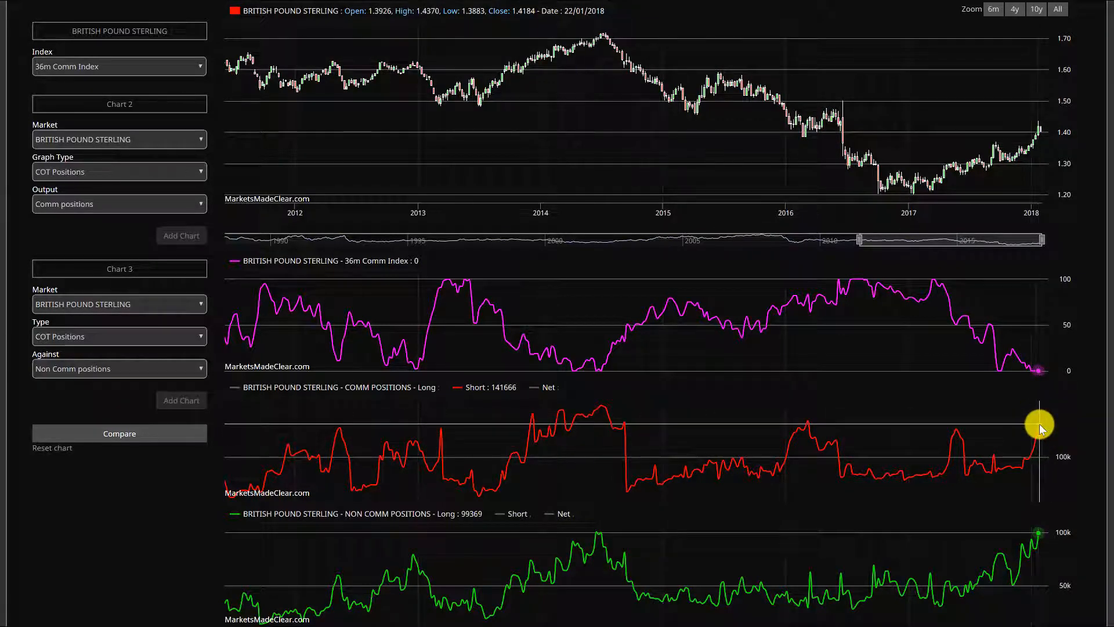
{"action": "mouse_move", "coordinate": [1039, 418]}
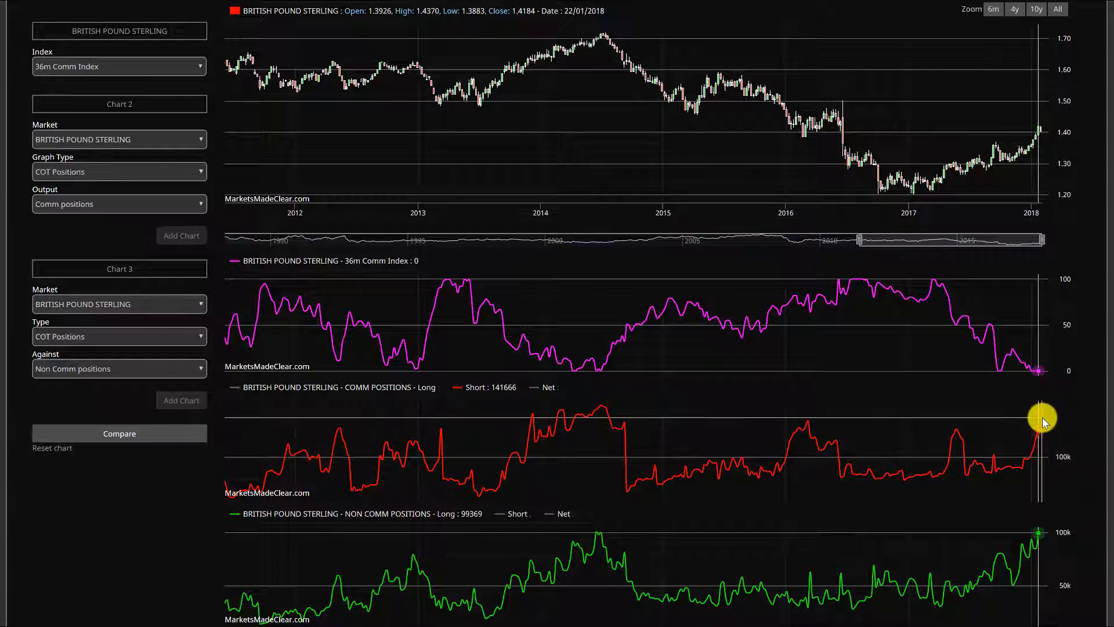
{"action": "mouse_move", "coordinate": [619, 415]}
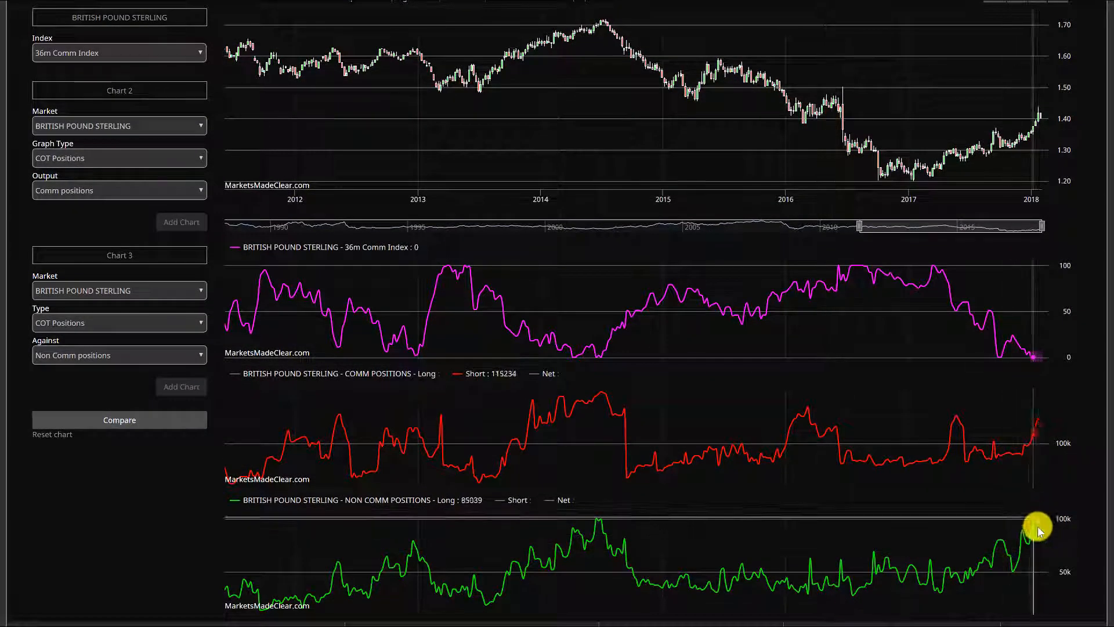
{"action": "mouse_move", "coordinate": [1037, 523]}
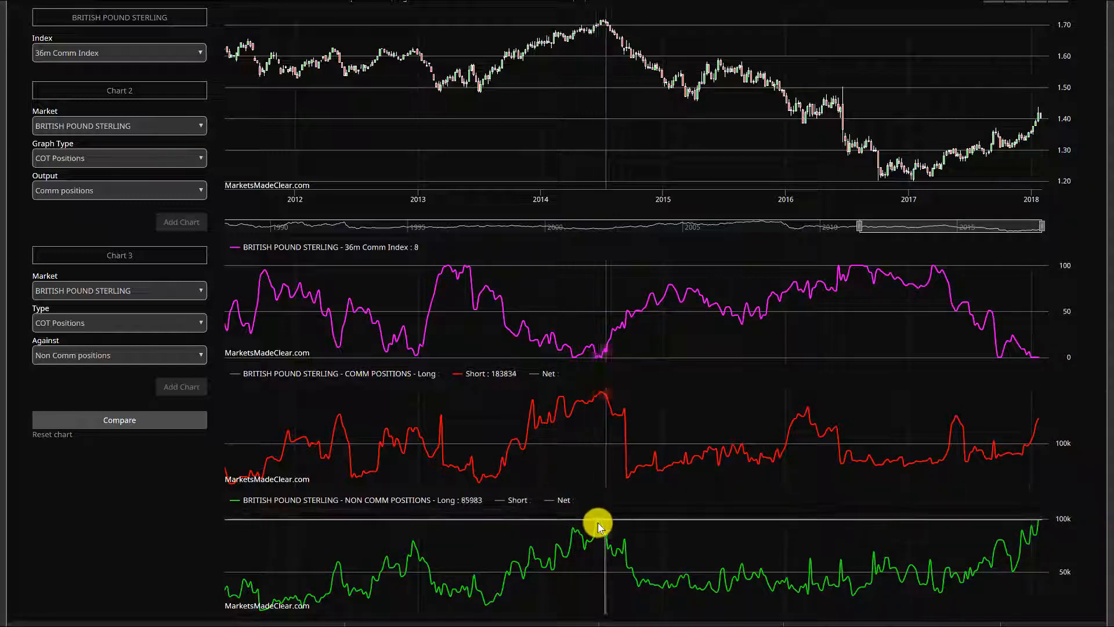
{"action": "mouse_move", "coordinate": [612, 59]}
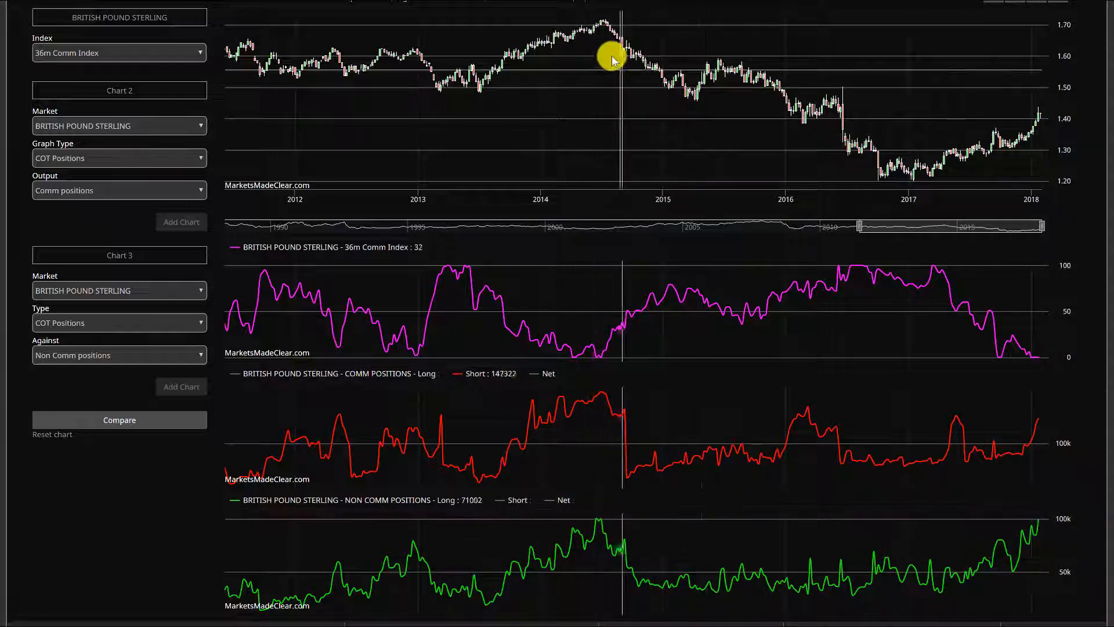
{"action": "mouse_move", "coordinate": [602, 20]}
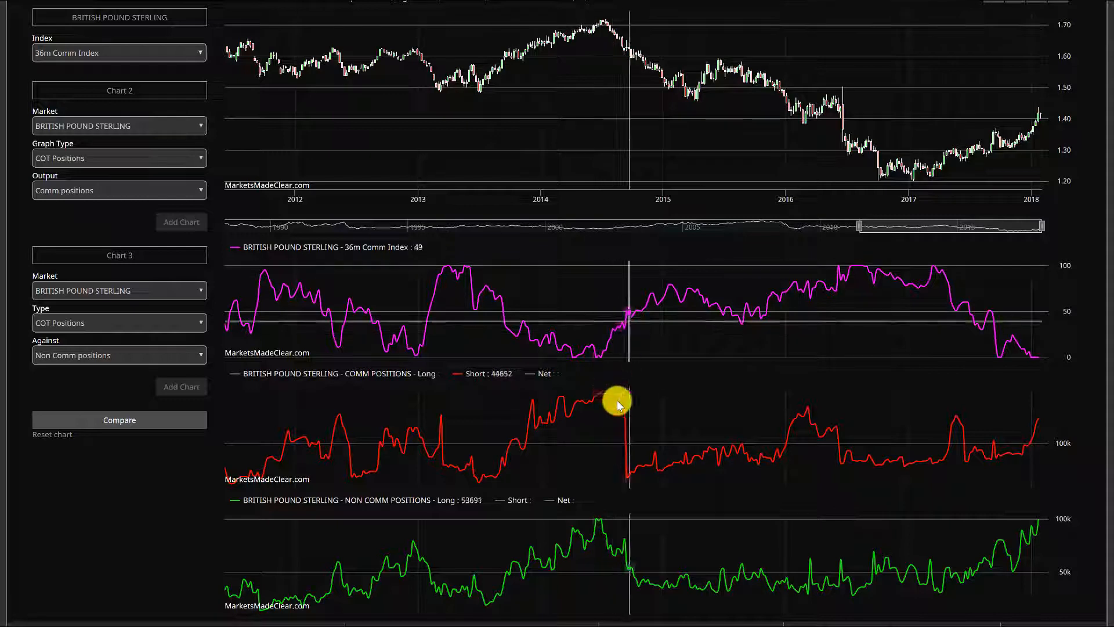
{"action": "mouse_move", "coordinate": [600, 532]}
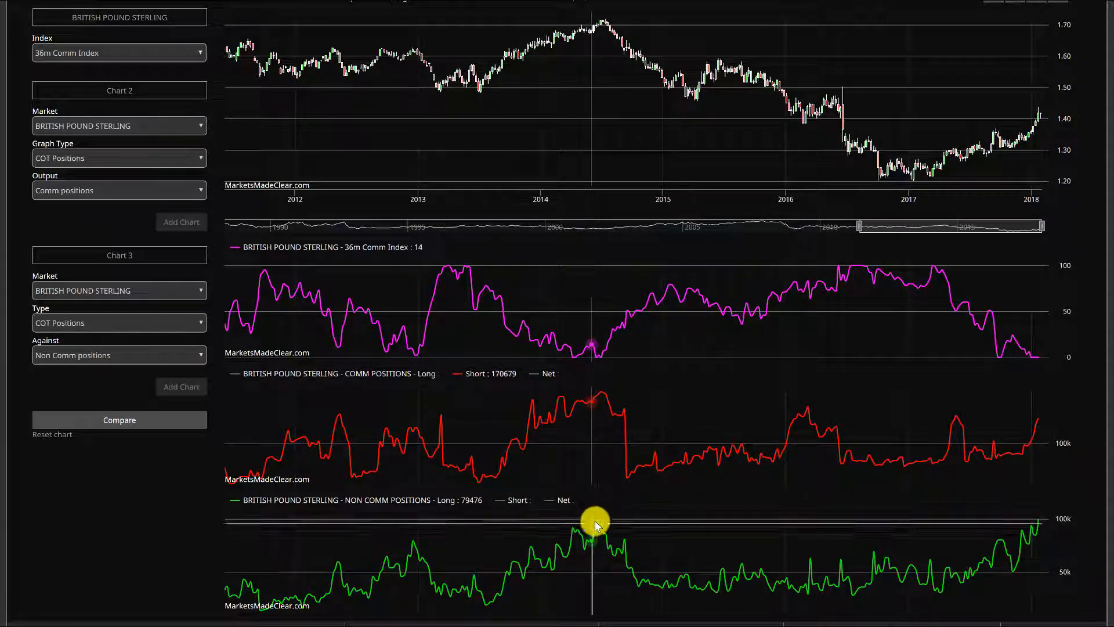
{"action": "mouse_move", "coordinate": [1041, 114]}
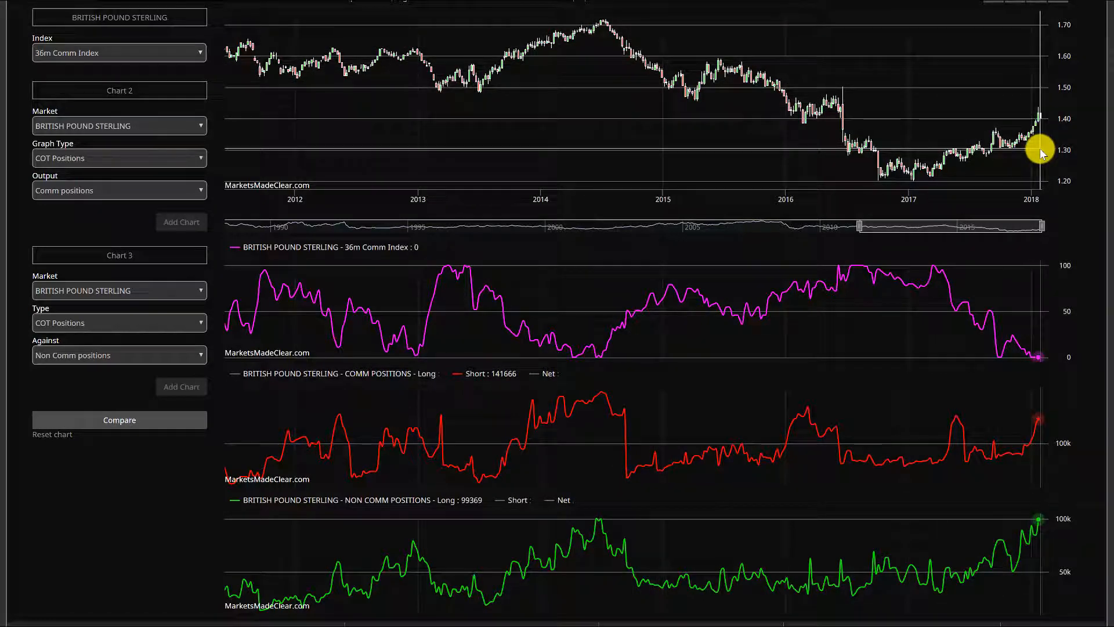
{"action": "mouse_move", "coordinate": [1049, 159]}
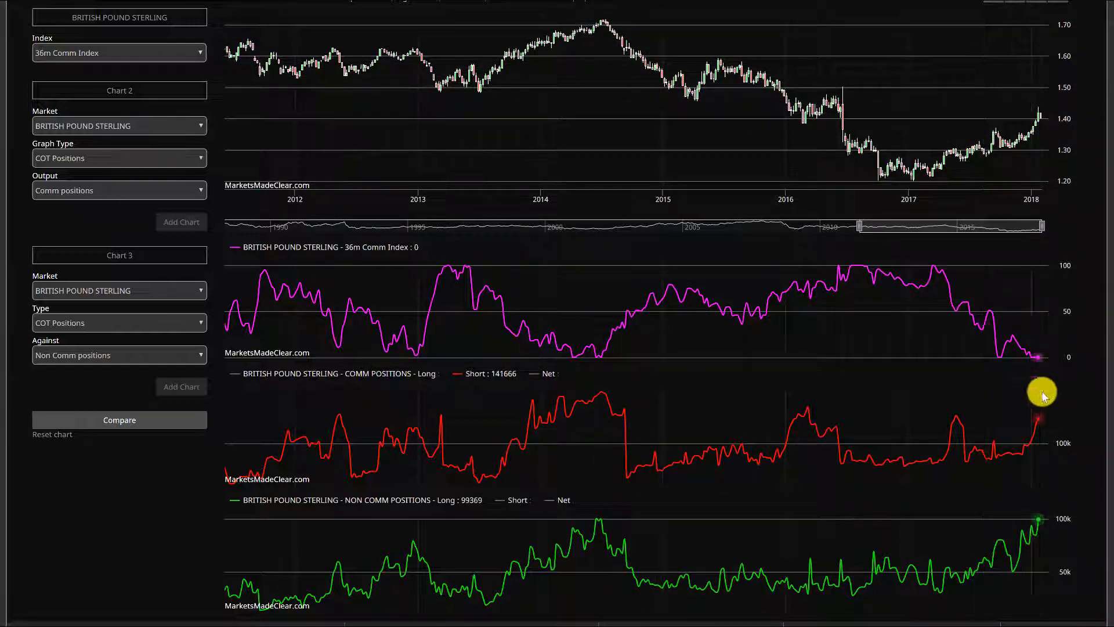
{"action": "mouse_move", "coordinate": [1034, 439]}
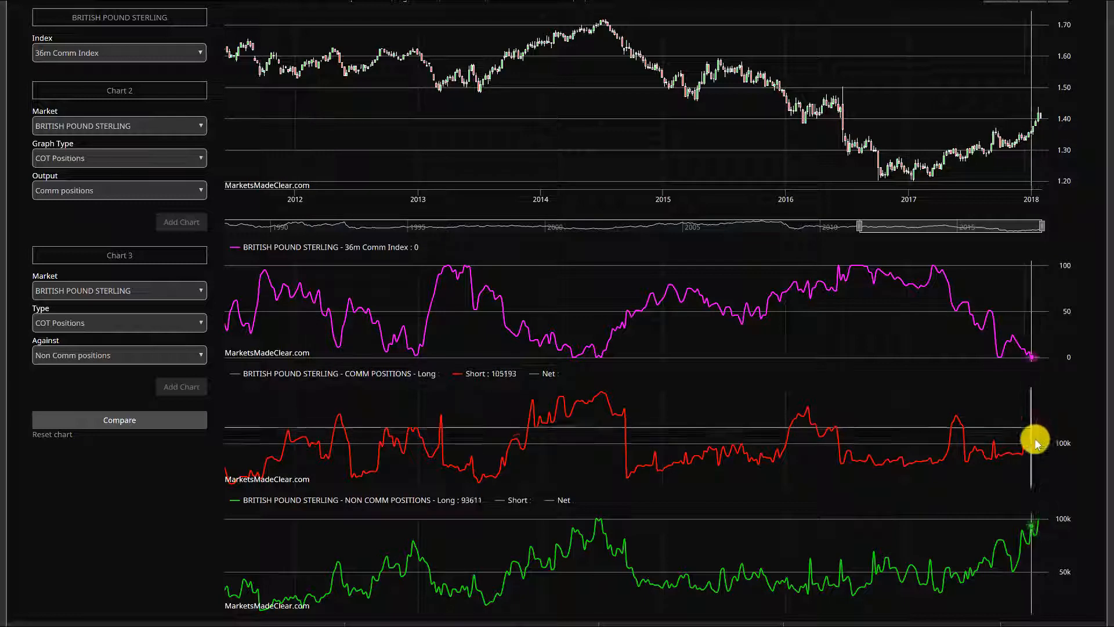
{"action": "mouse_move", "coordinate": [1048, 138]}
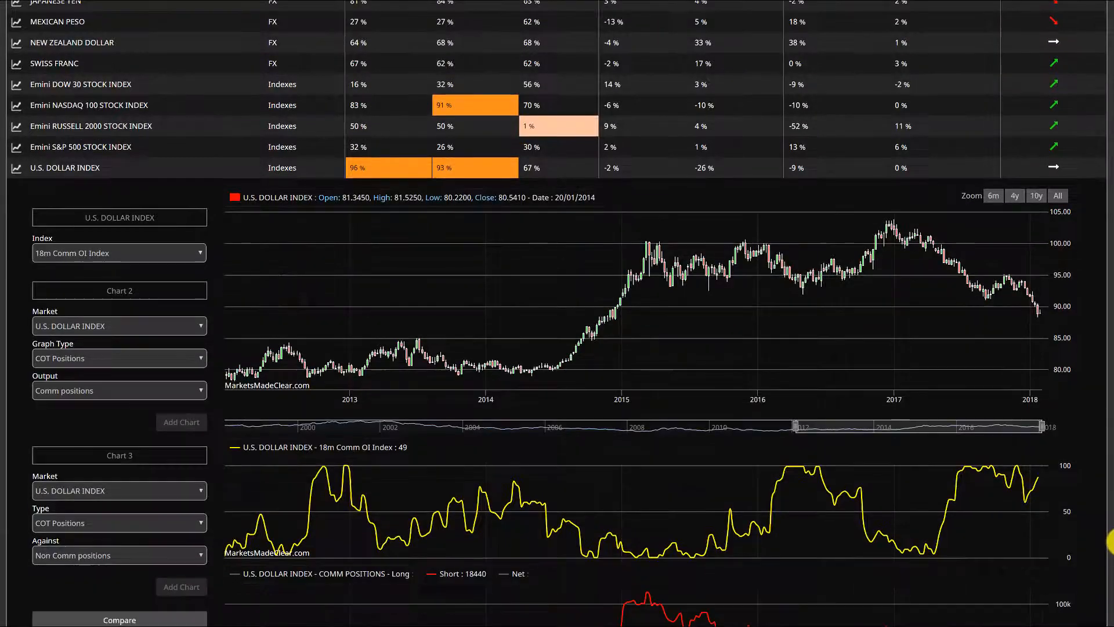
Step: Scroll down the U.S. Dollar Index COT charts to the Commercial and Non Commercial panels
{"action": "scroll", "scroll_direction": "down", "scroll_amount": 3}
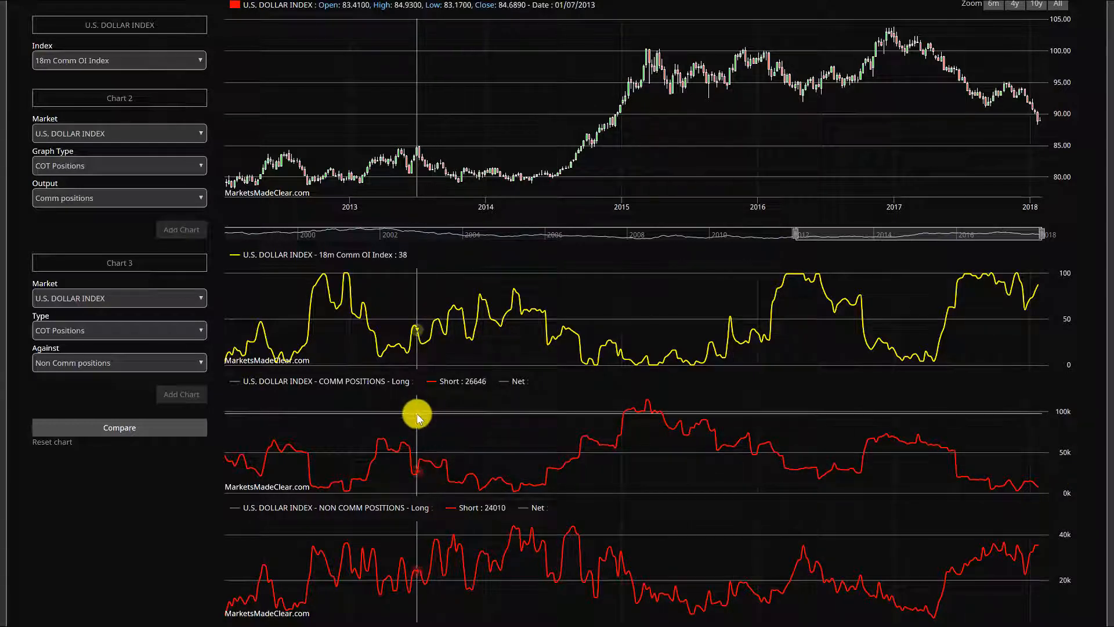
{"action": "mouse_move", "coordinate": [368, 392]}
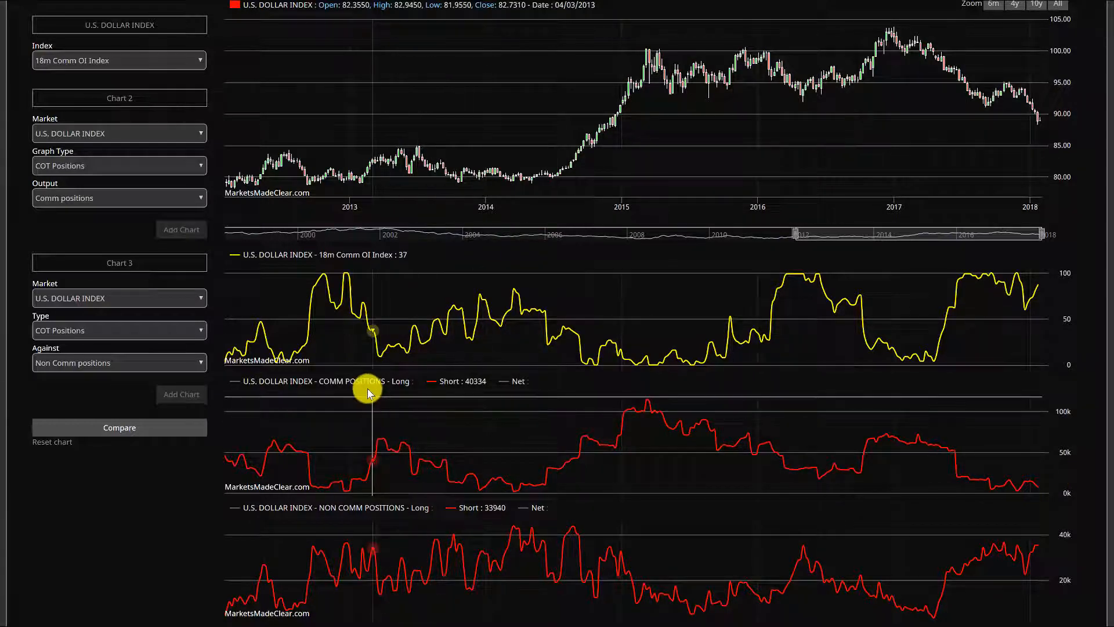
{"action": "mouse_move", "coordinate": [398, 393]}
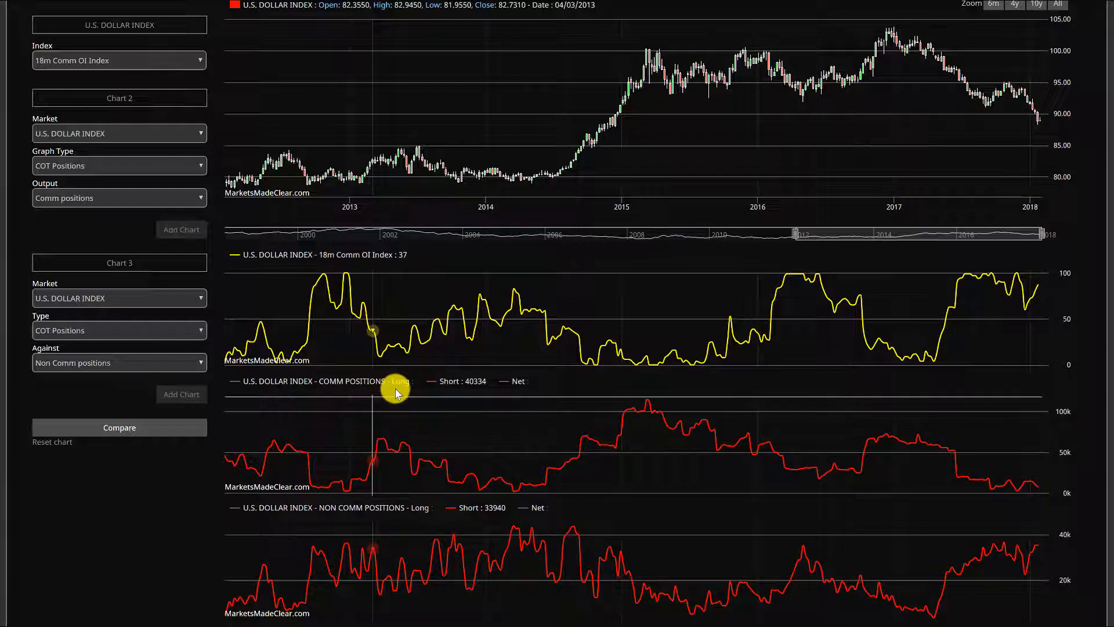
{"action": "mouse_move", "coordinate": [448, 429]}
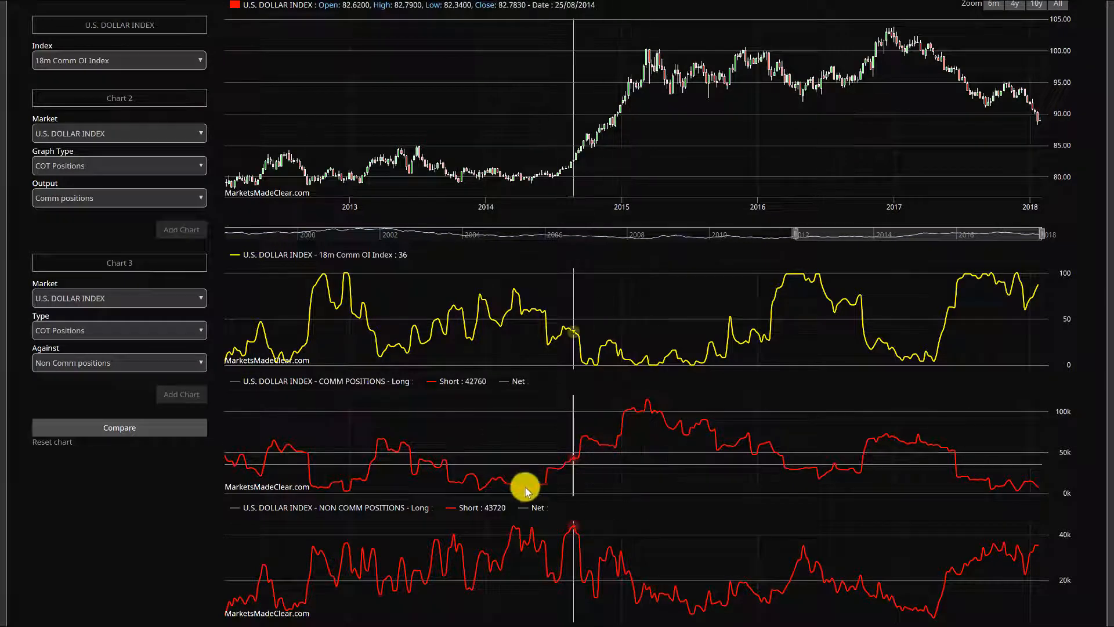
{"action": "mouse_move", "coordinate": [1016, 501]}
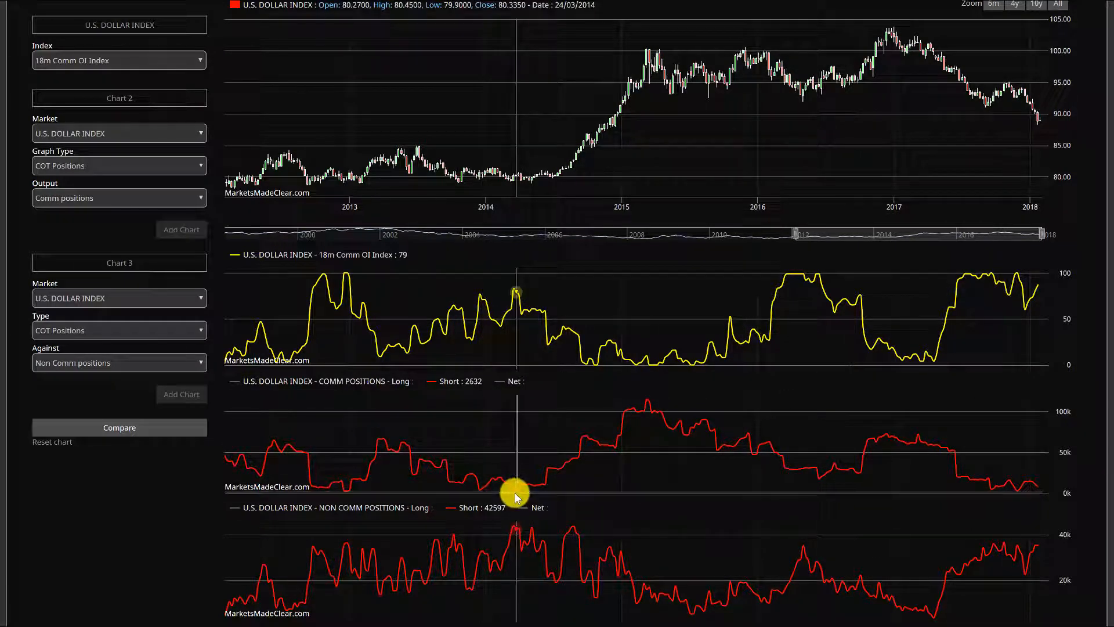
{"action": "mouse_move", "coordinate": [513, 495]}
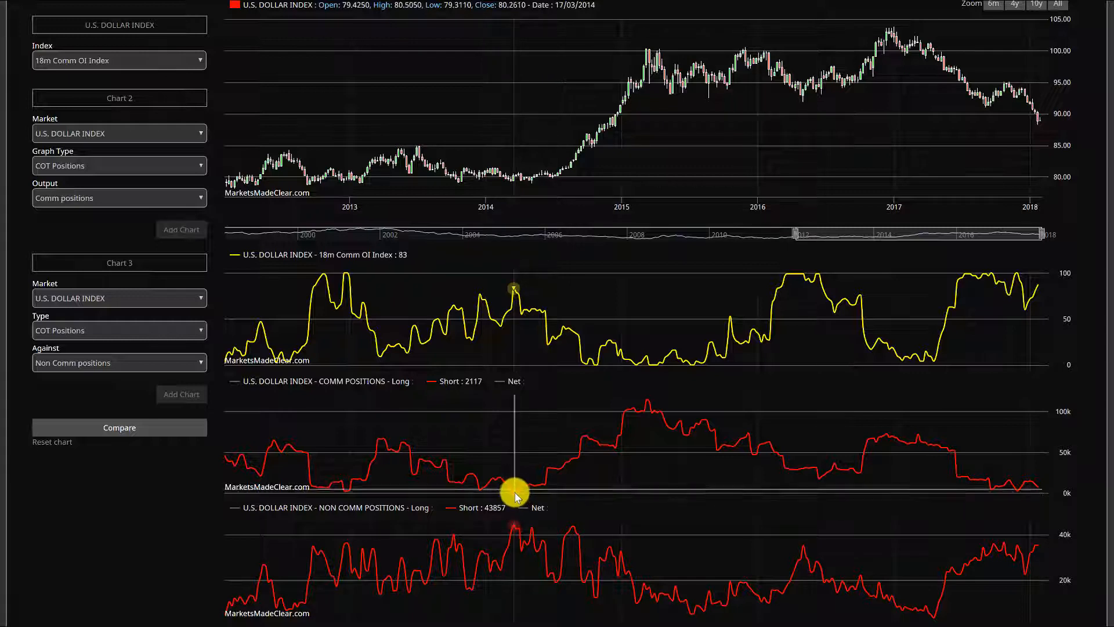
{"action": "mouse_move", "coordinate": [347, 554]}
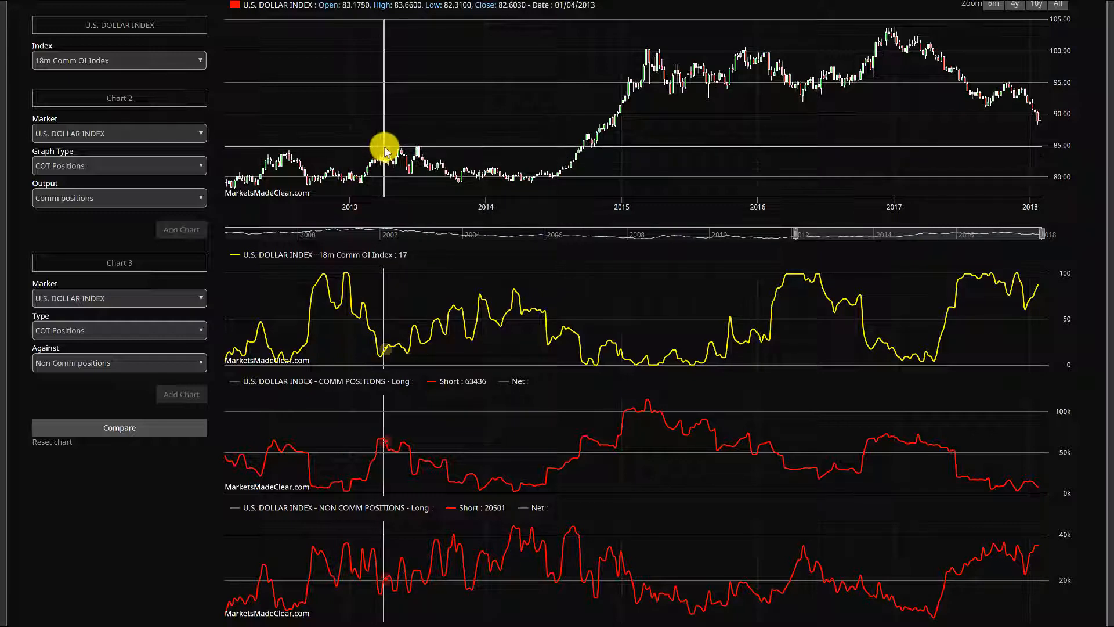
{"action": "mouse_move", "coordinate": [486, 458]}
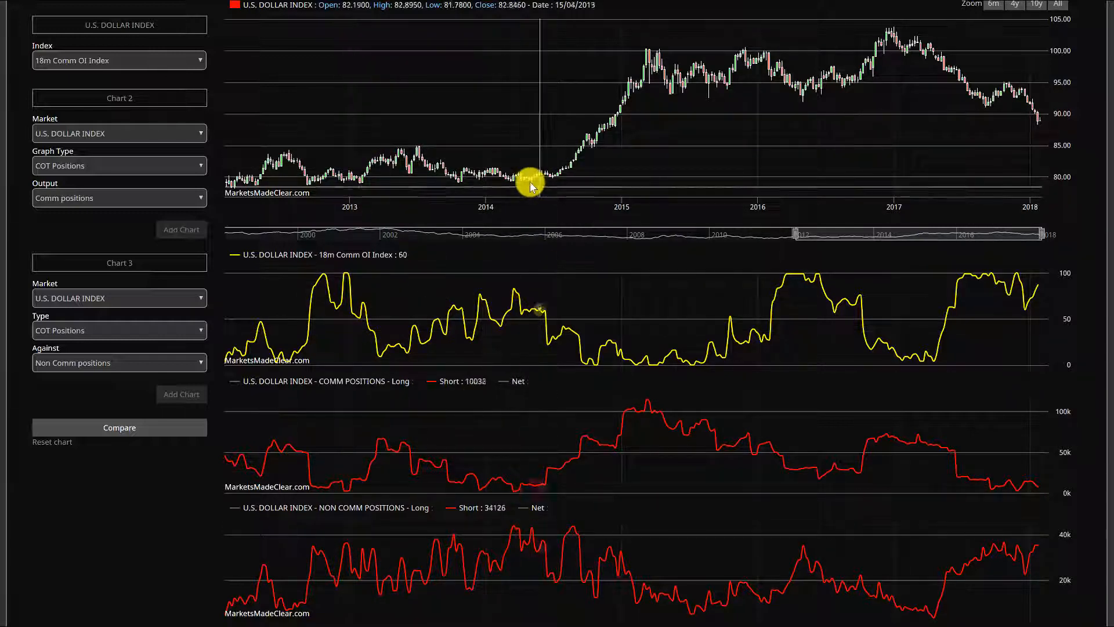
{"action": "mouse_move", "coordinate": [822, 477]}
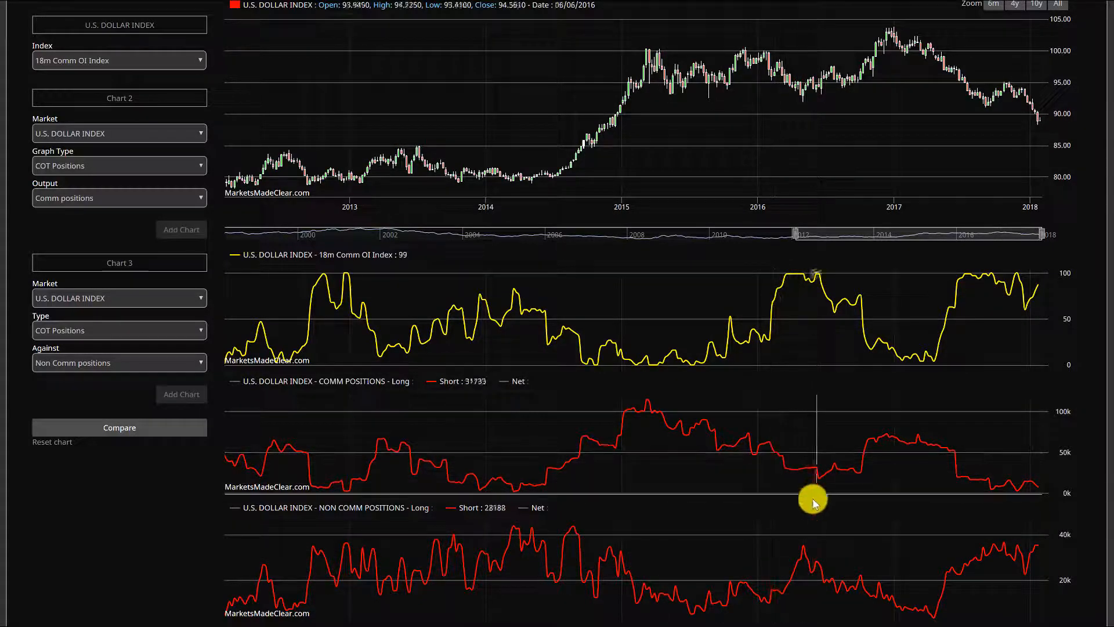
{"action": "mouse_move", "coordinate": [789, 81]}
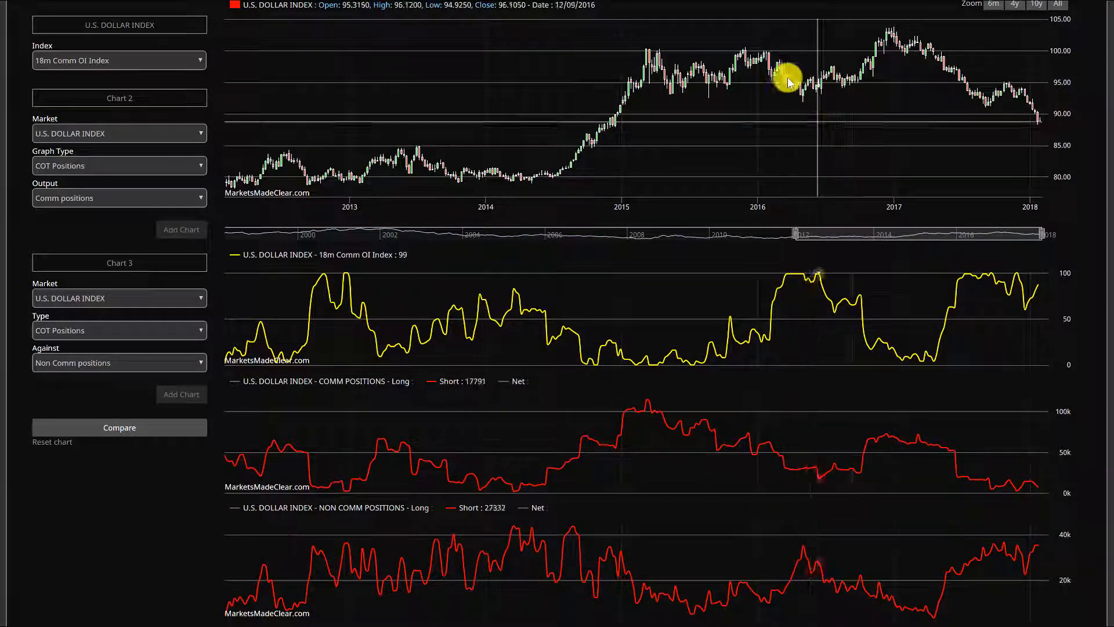
{"action": "mouse_move", "coordinate": [1016, 502]}
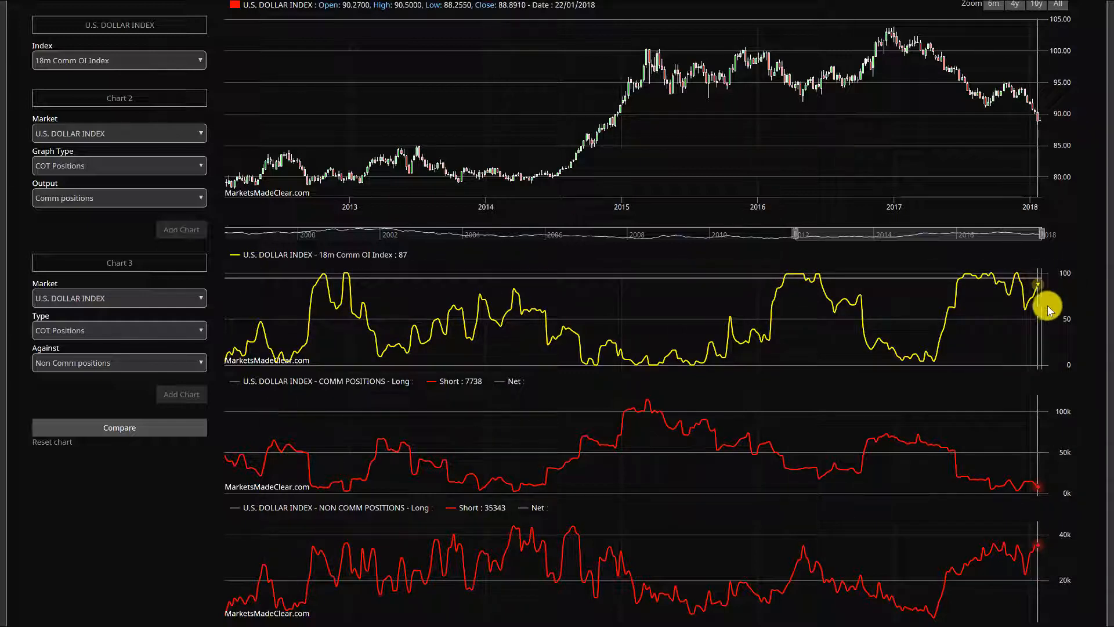
{"action": "mouse_move", "coordinate": [1076, 160]}
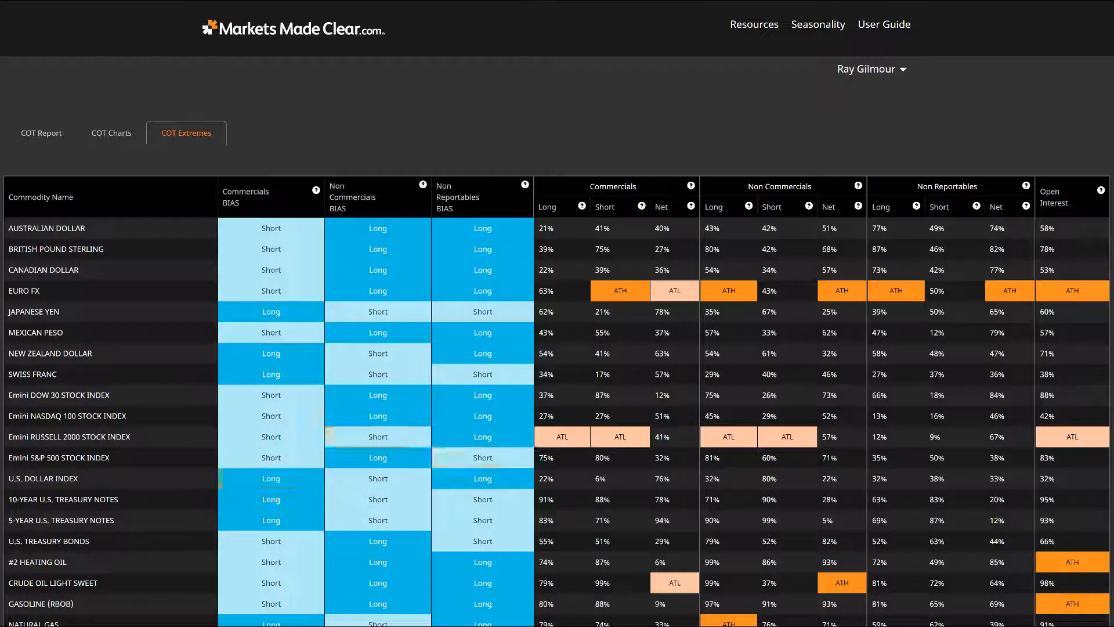
Step: Return to Presidential Cycles and scroll past the Euro and Pound charts to the Australian Dollar
{"action": "left_click", "coordinate": [818, 23]}
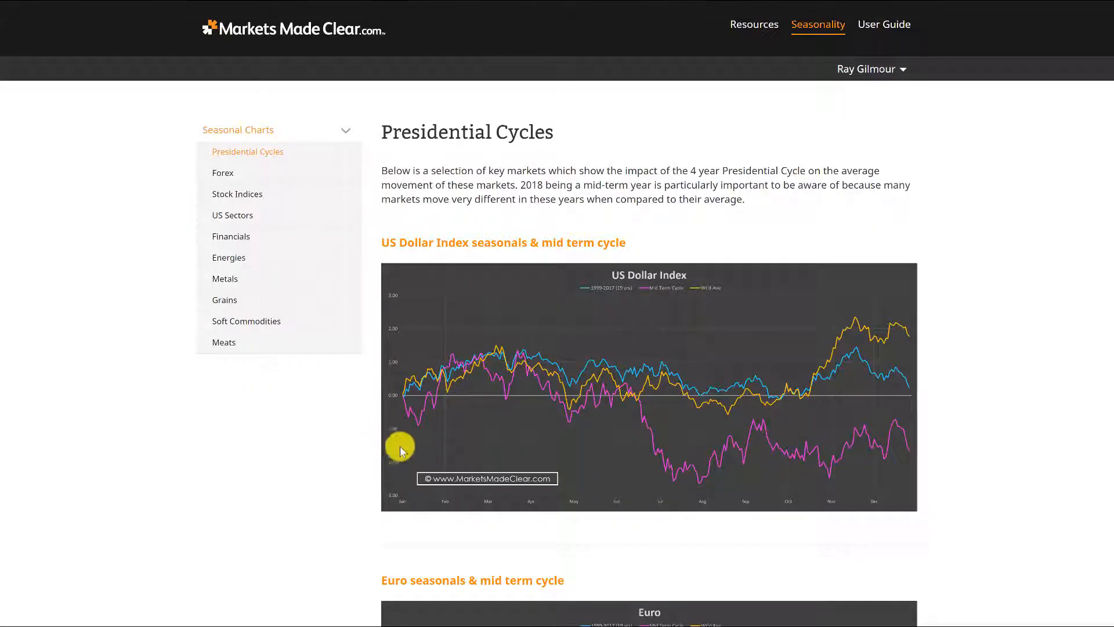
{"action": "scroll", "scroll_direction": "down", "scroll_amount": 3}
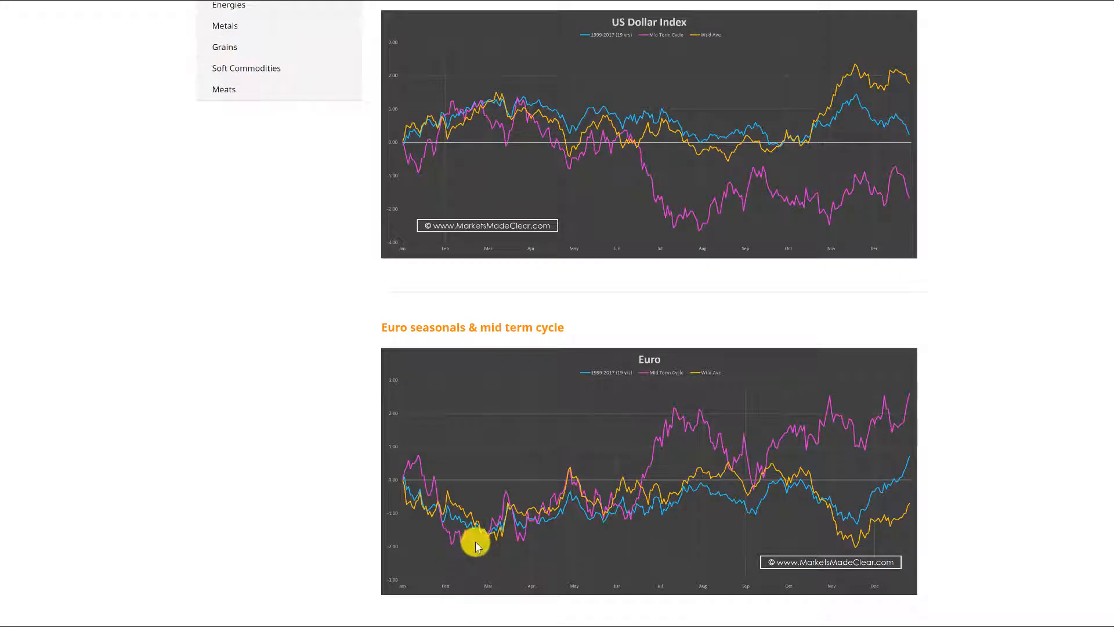
{"action": "scroll", "scroll_direction": "down", "scroll_amount": 3}
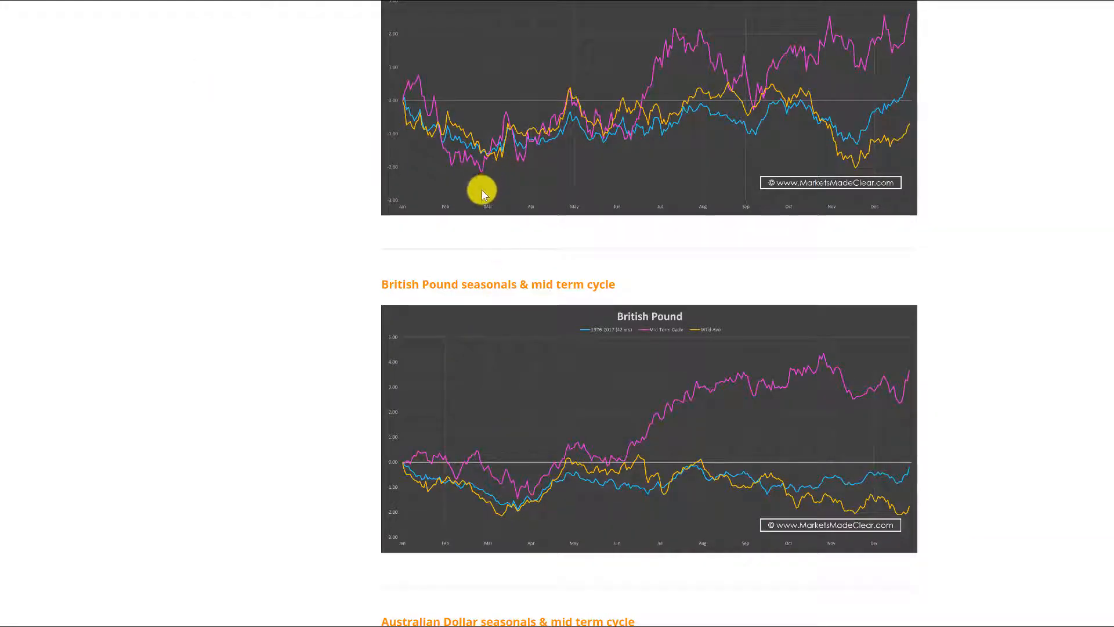
{"action": "scroll", "scroll_direction": "down", "scroll_amount": 3}
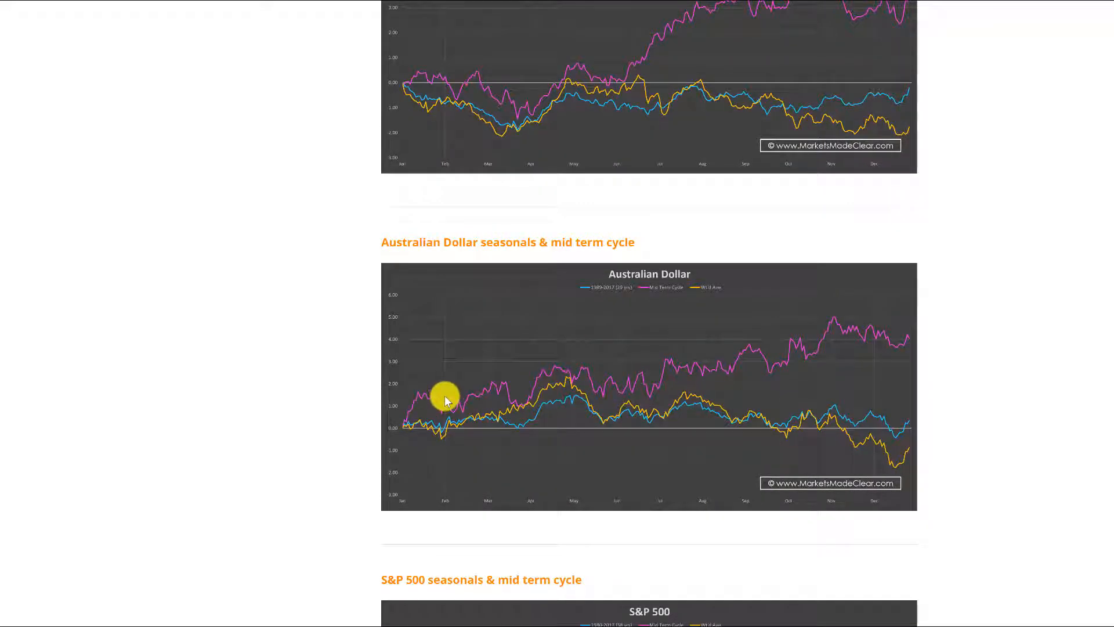